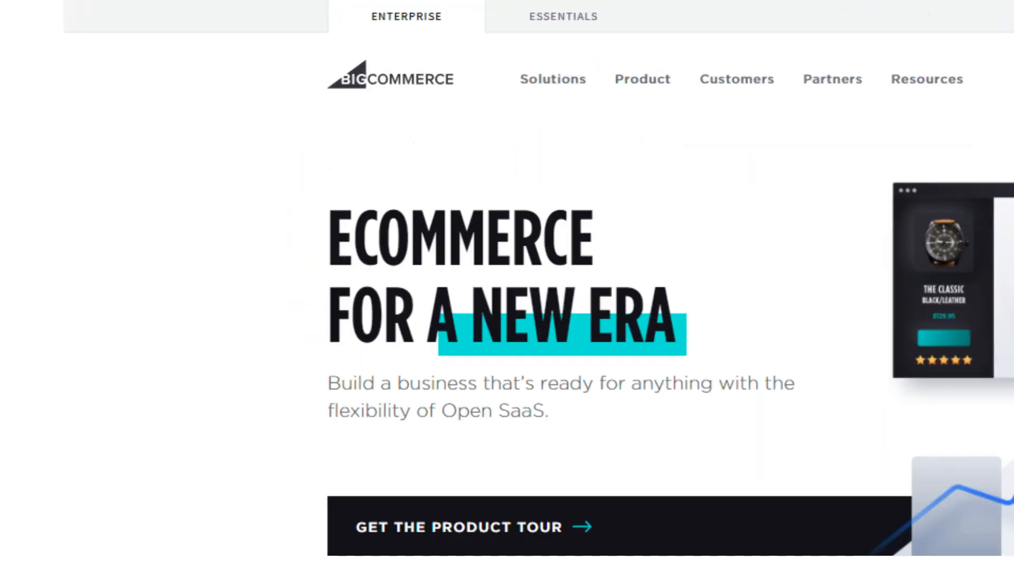
# Step: Scroll the enterprise home page from the hero through Build, Innovate and Grow to the Burrow banner
pyautogui.scroll(-3)
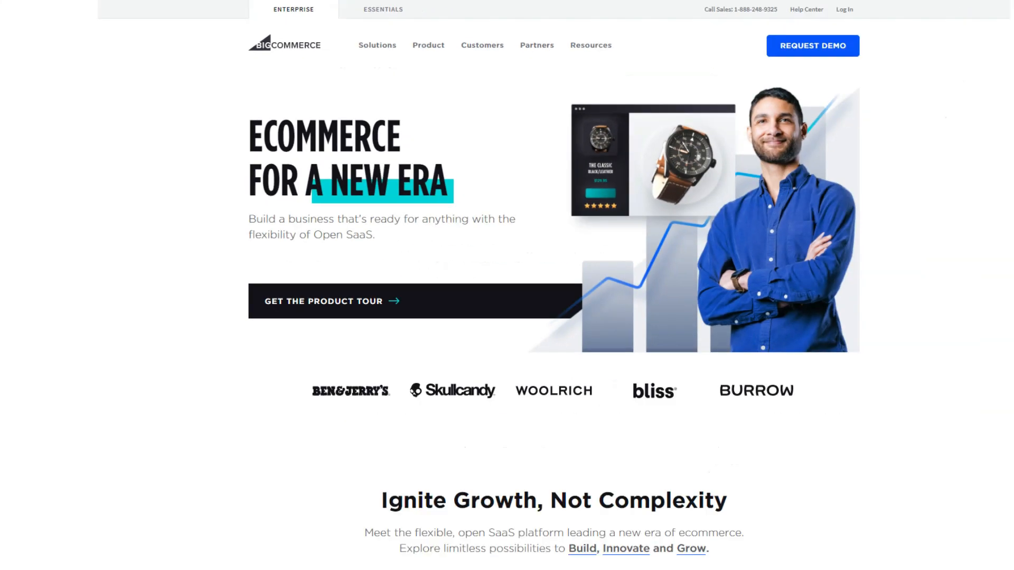
pyautogui.scroll(-3)
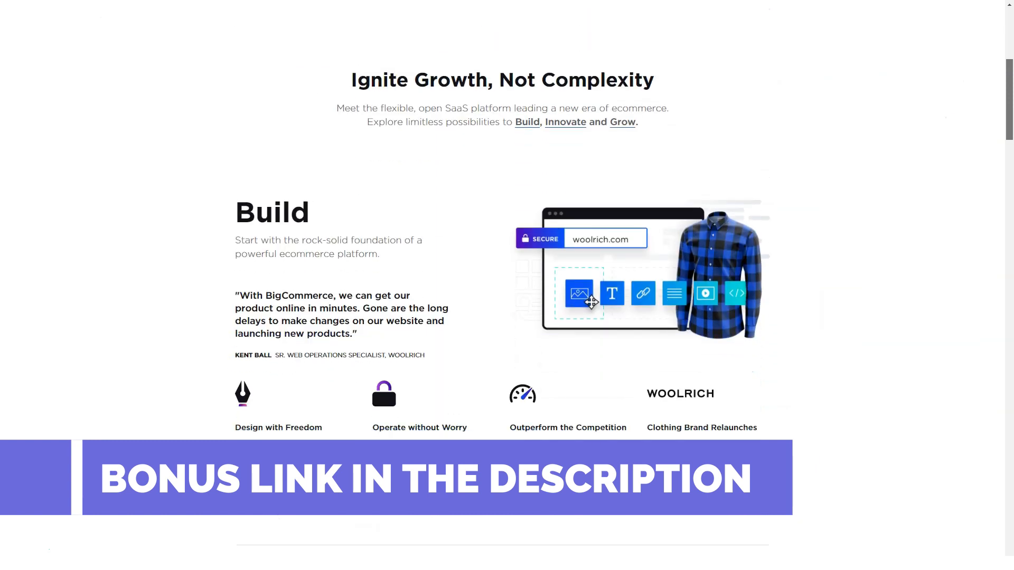
pyautogui.scroll(-3)
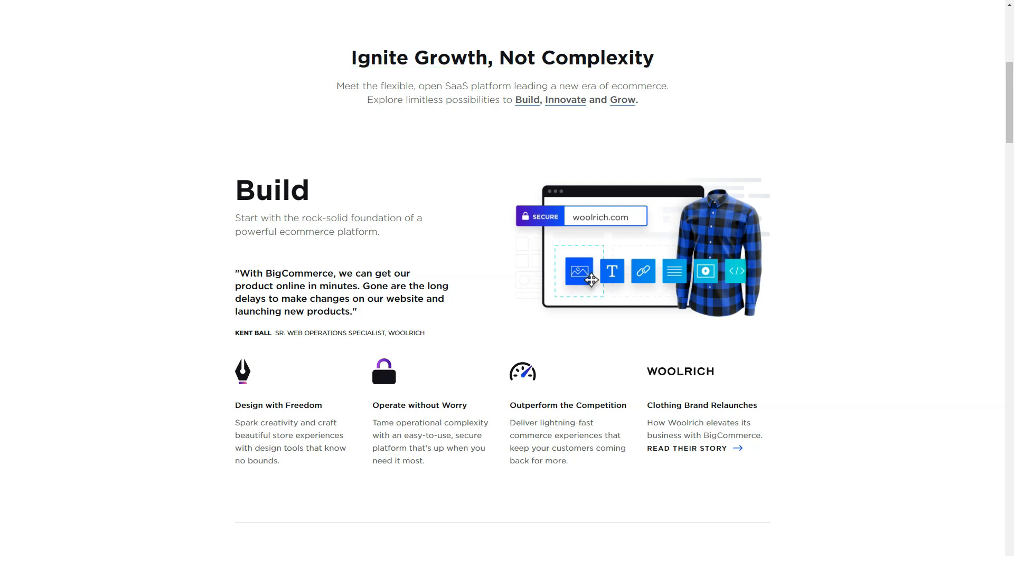
pyautogui.scroll(-3)
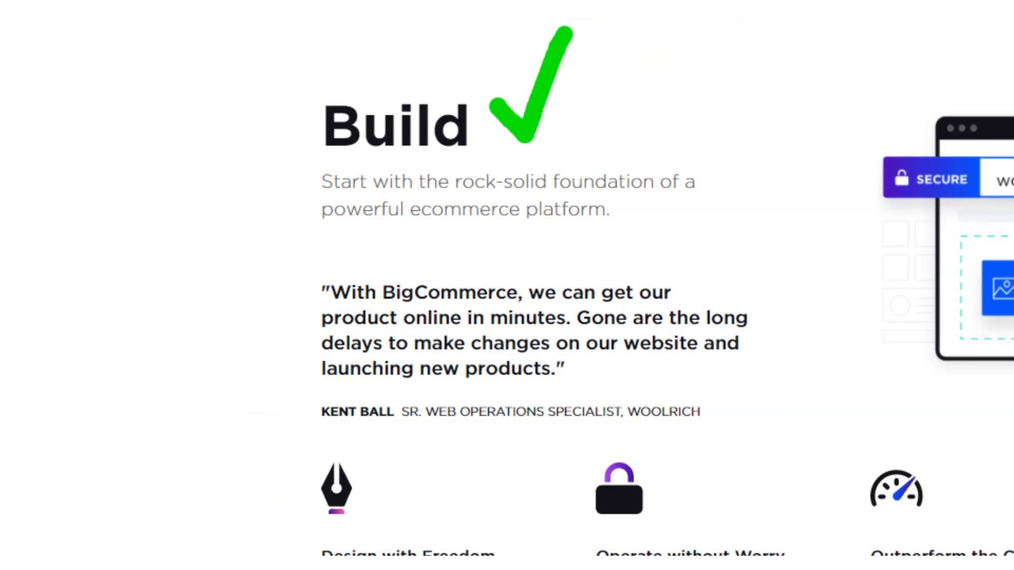
pyautogui.scroll(3)
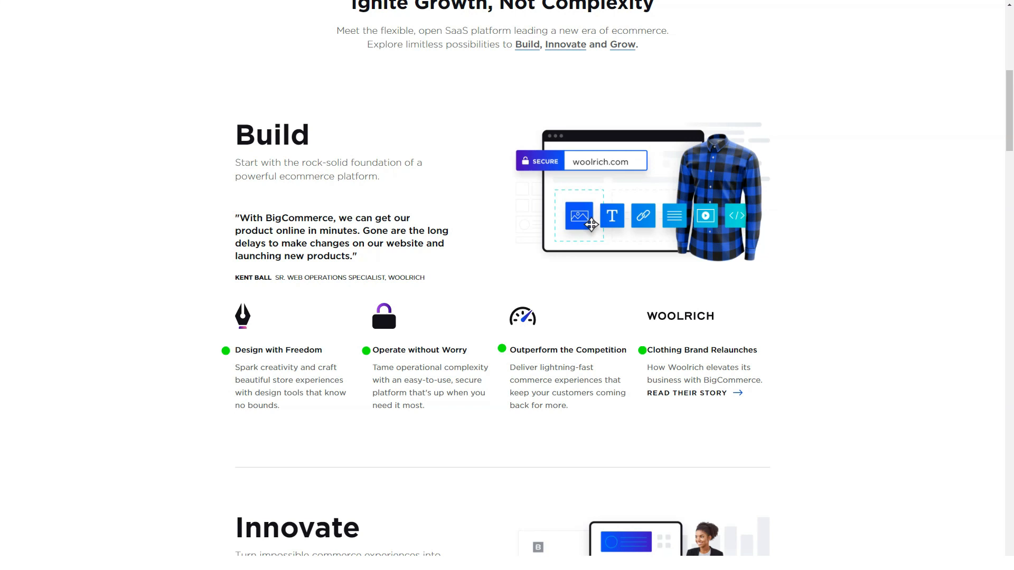
pyautogui.scroll(-3)
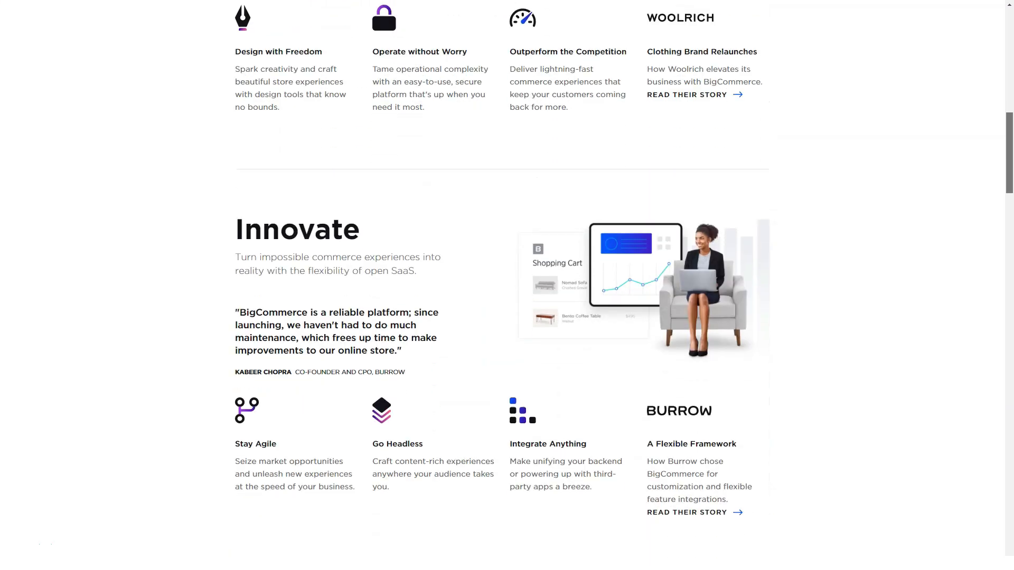
pyautogui.scroll(-3)
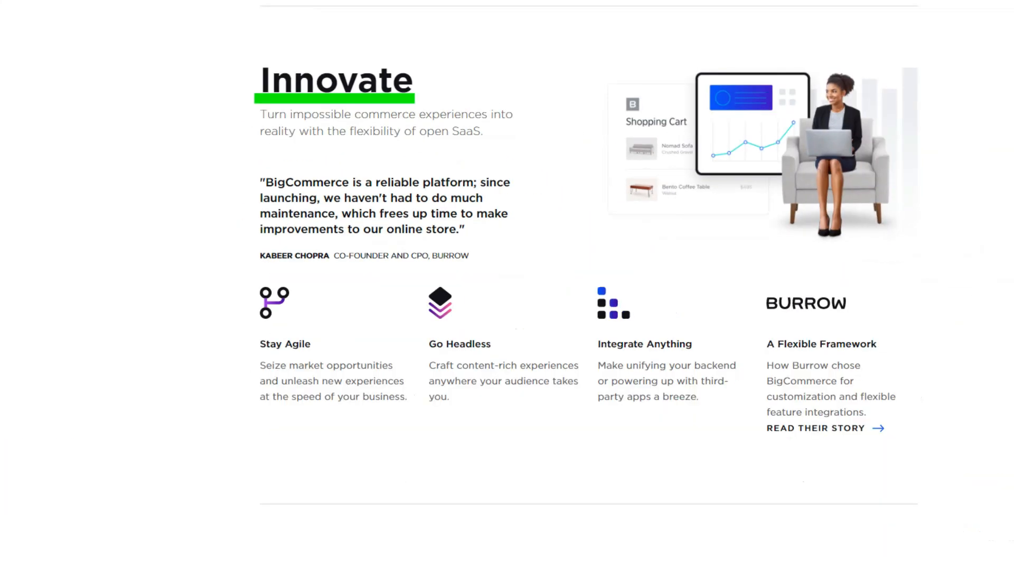
pyautogui.scroll(-3)
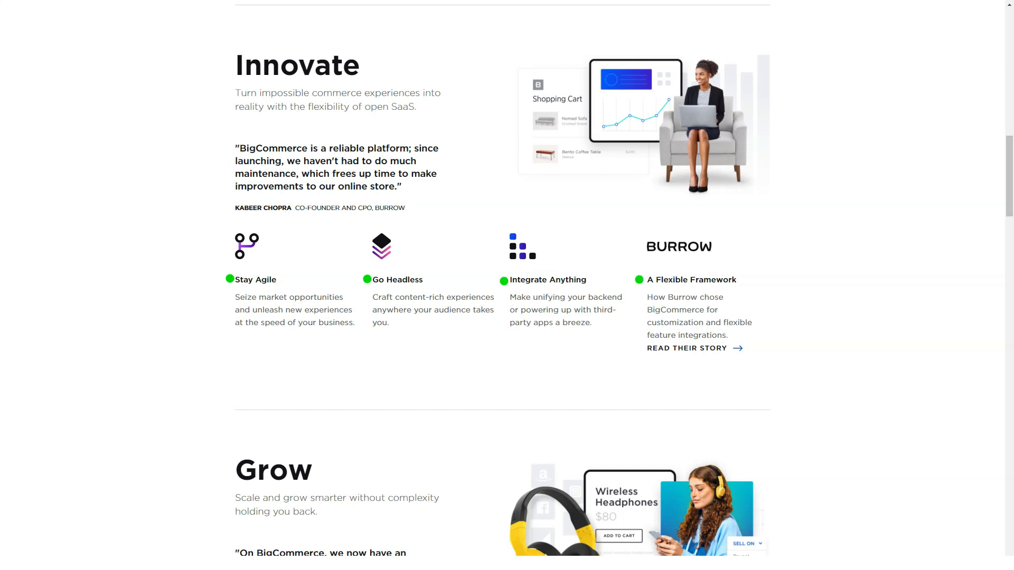
pyautogui.scroll(-3)
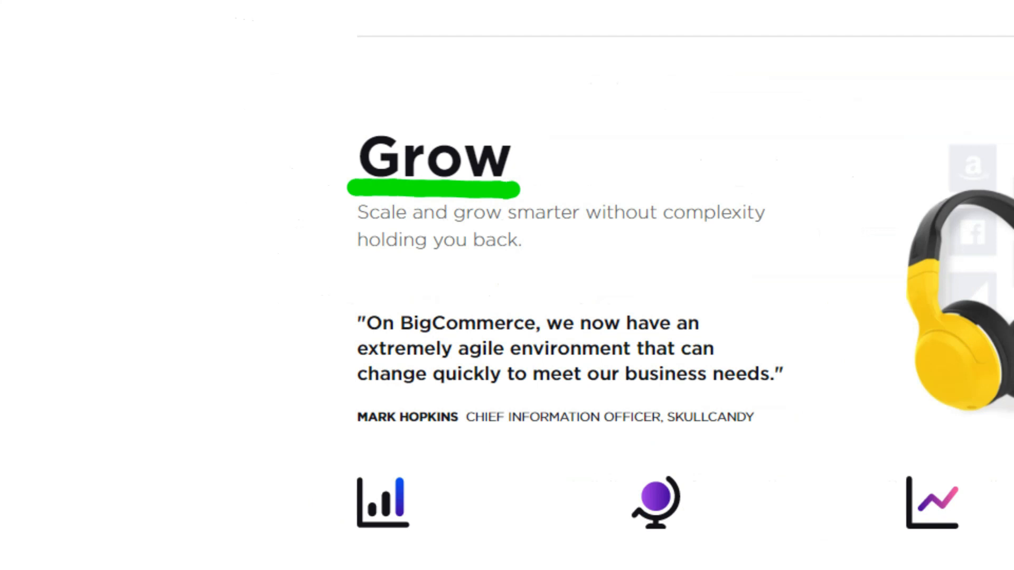
pyautogui.scroll(-3)
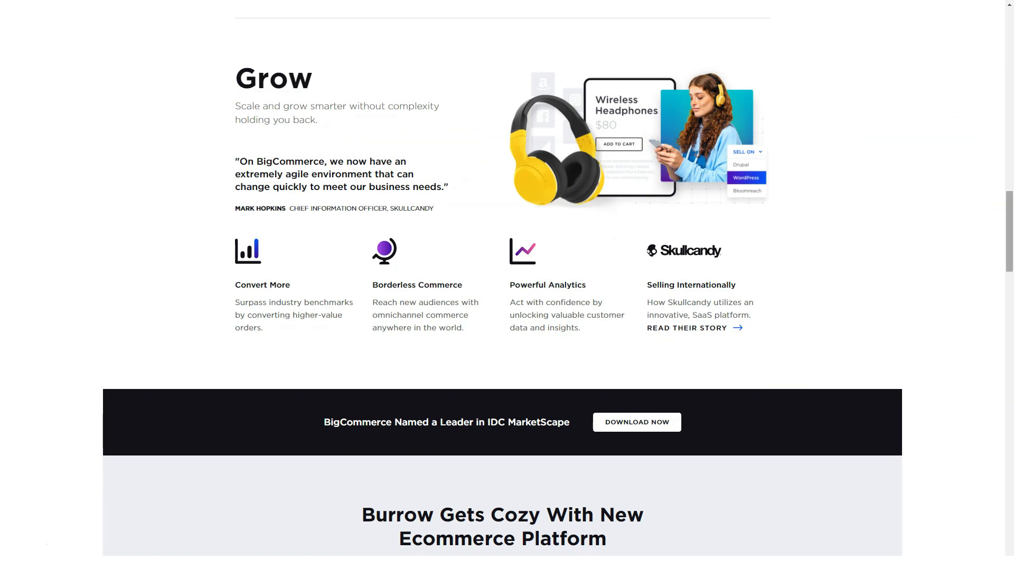
pyautogui.scroll(-3)
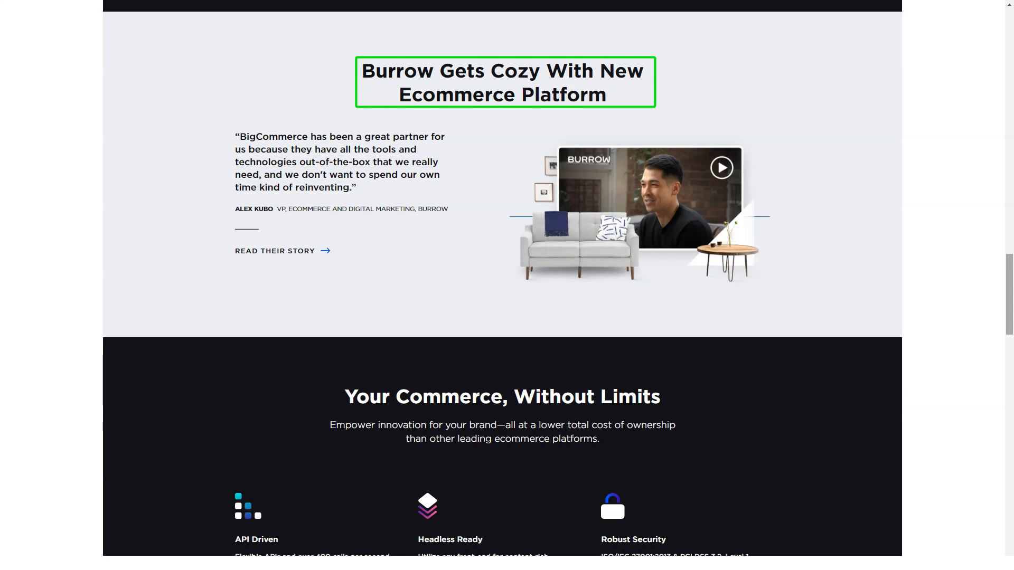
# Step: Scroll past the Burrow story and six Your Commerce, Without Limits features to the brands section
pyautogui.scroll(3)
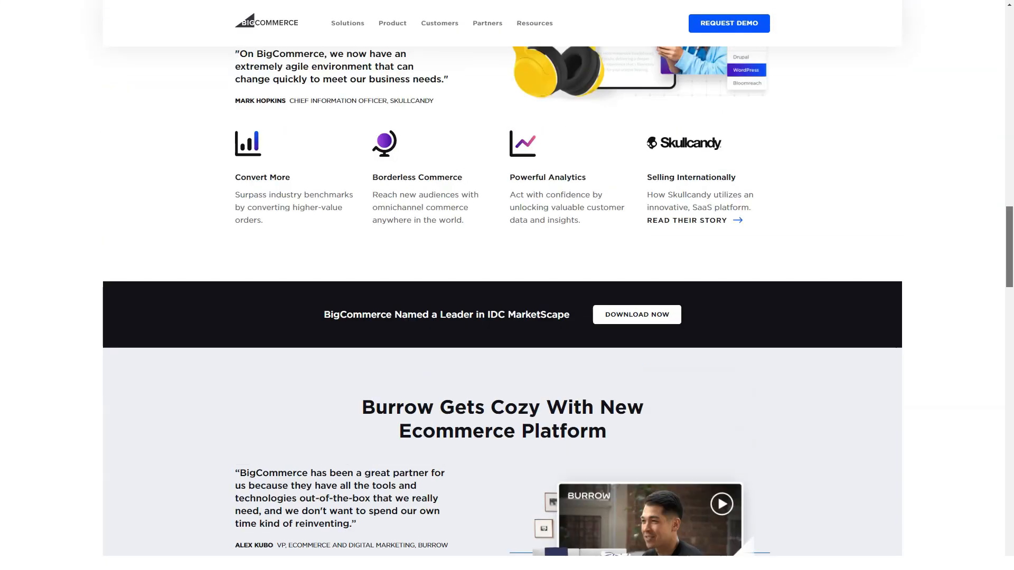
pyautogui.scroll(3)
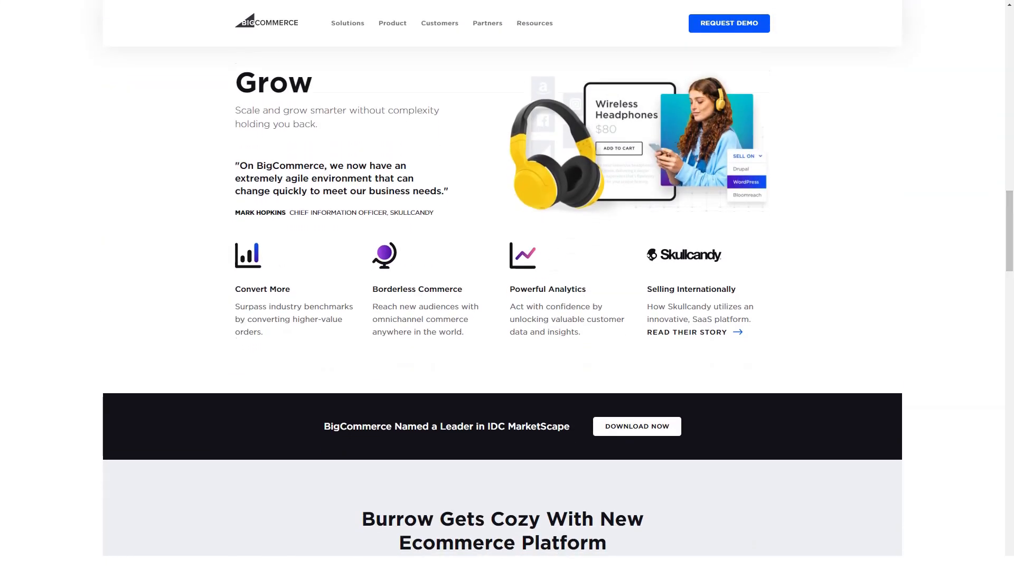
pyautogui.scroll(-3)
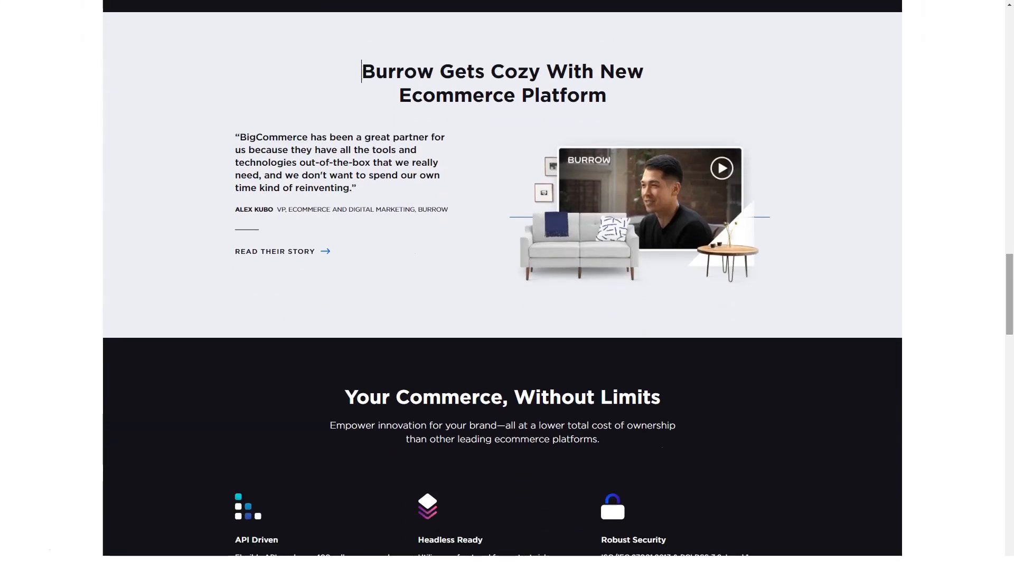
pyautogui.click(502, 82)
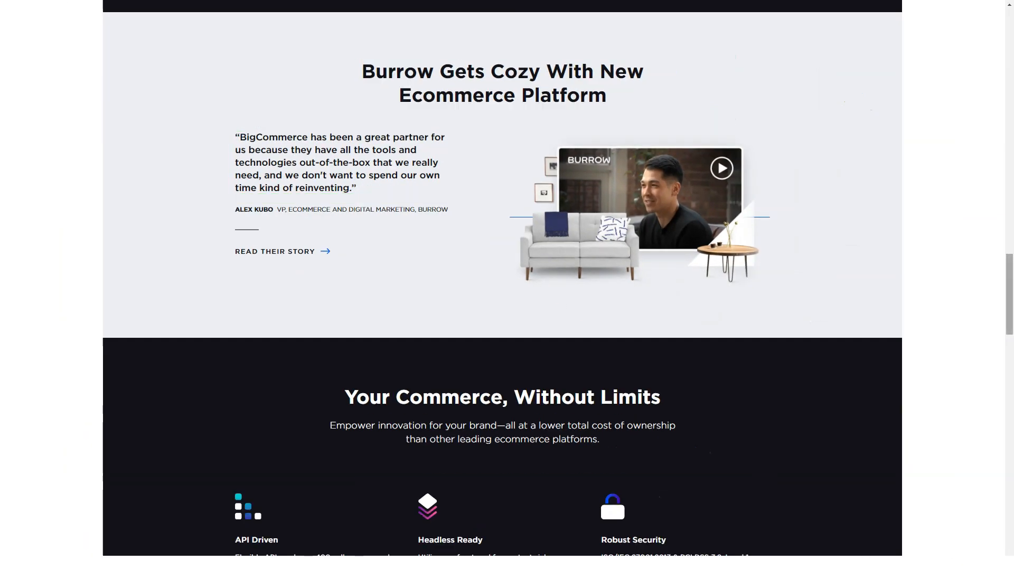
pyautogui.scroll(-3)
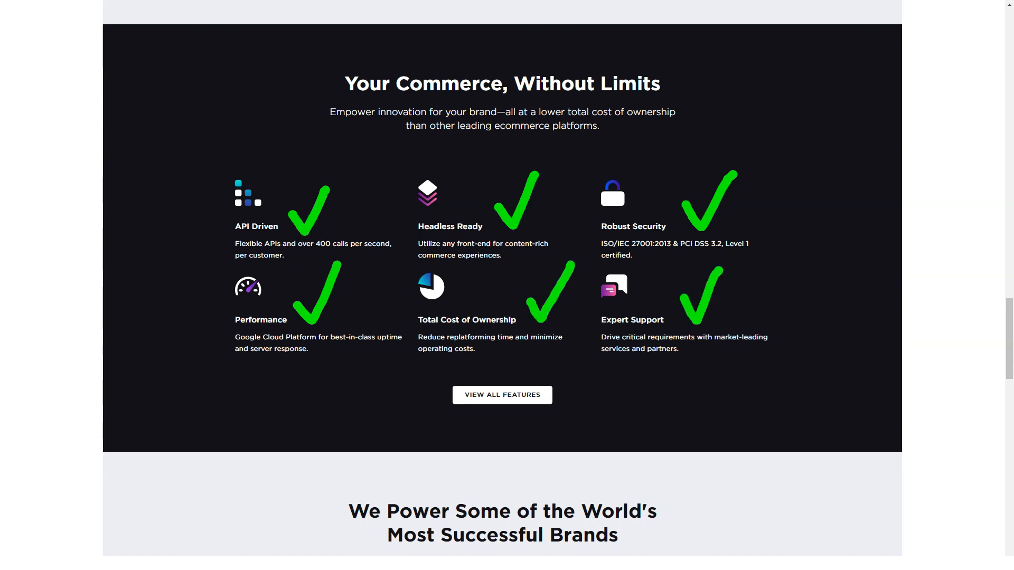
pyautogui.scroll(-3)
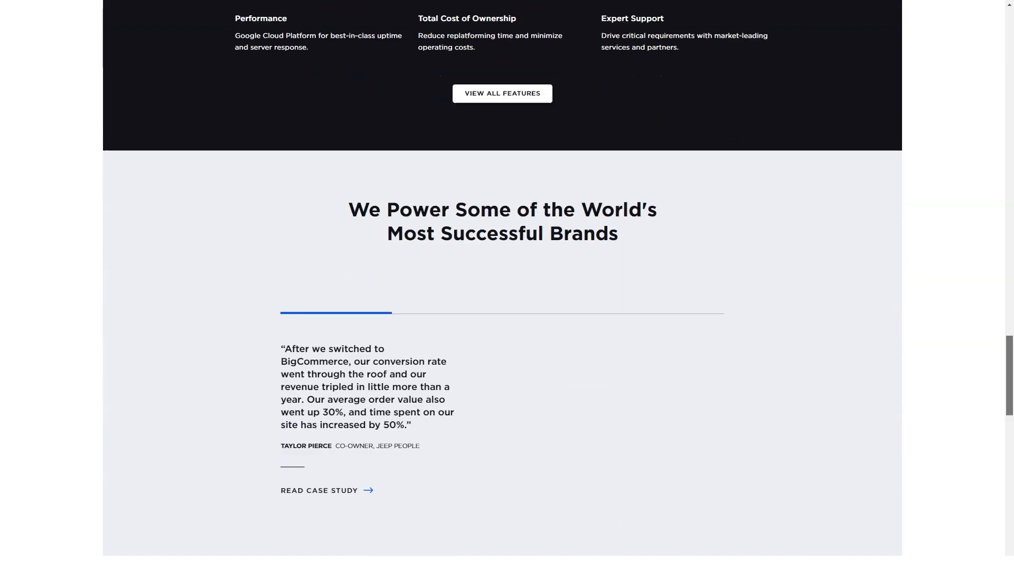
# Step: View the Tyler's, Di Bruno Bros. and Berlin Packaging customer testimonials
pyautogui.scroll(-3)
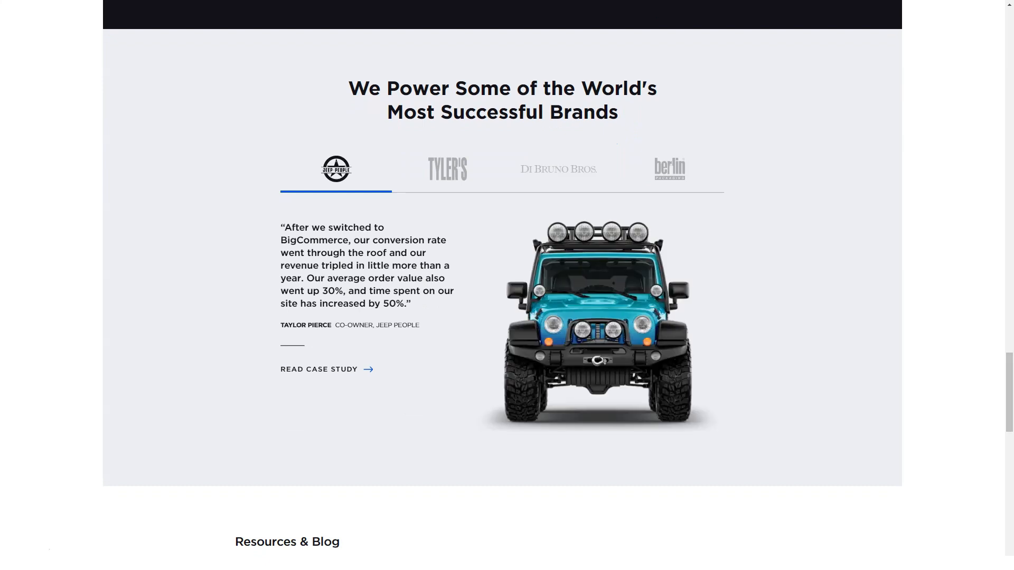
pyautogui.click(447, 169)
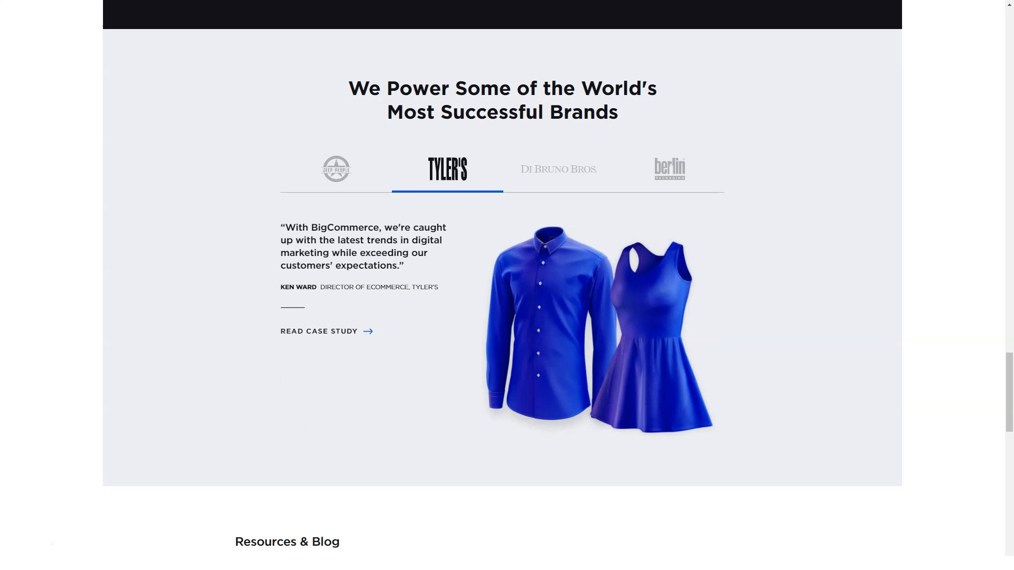
pyautogui.click(558, 169)
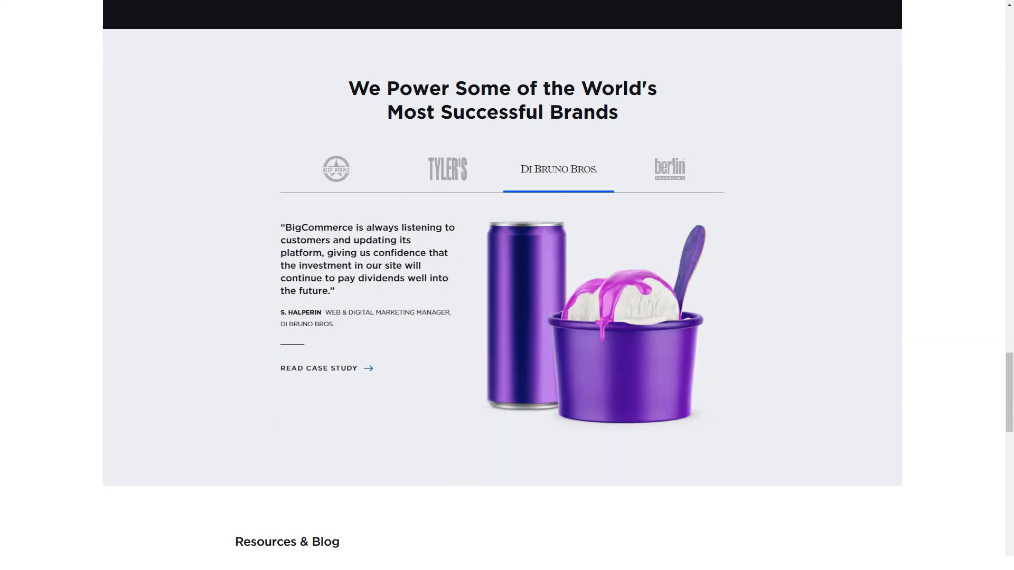
pyautogui.click(670, 169)
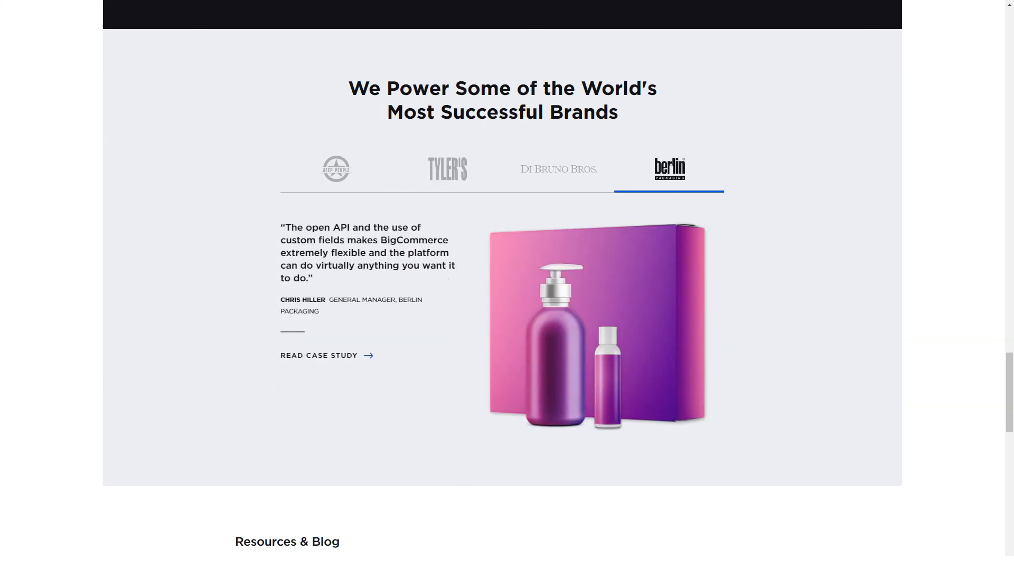
# Step: Scroll through the resources and blog cards down to the site footer
pyautogui.scroll(-3)
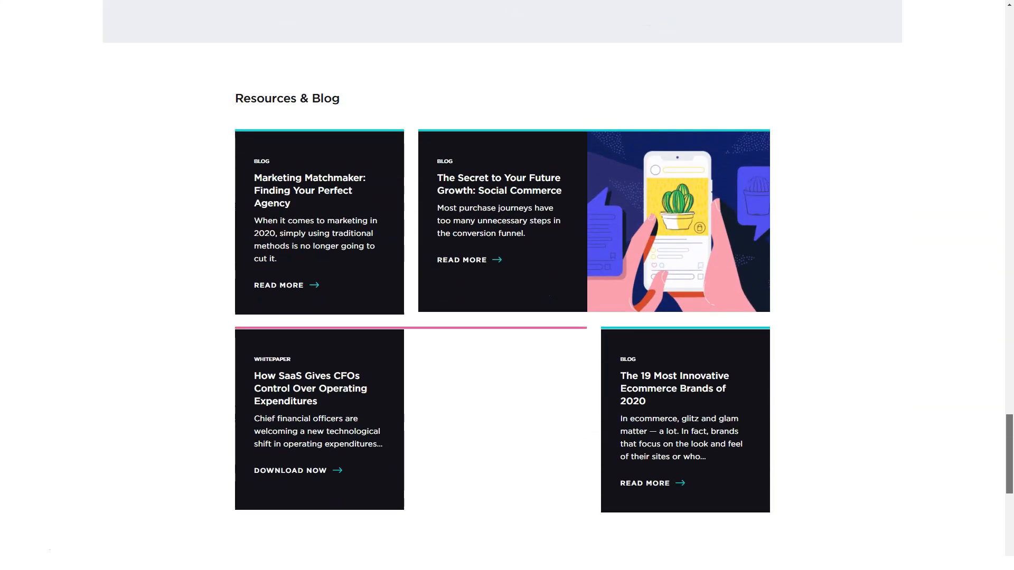
pyautogui.scroll(-3)
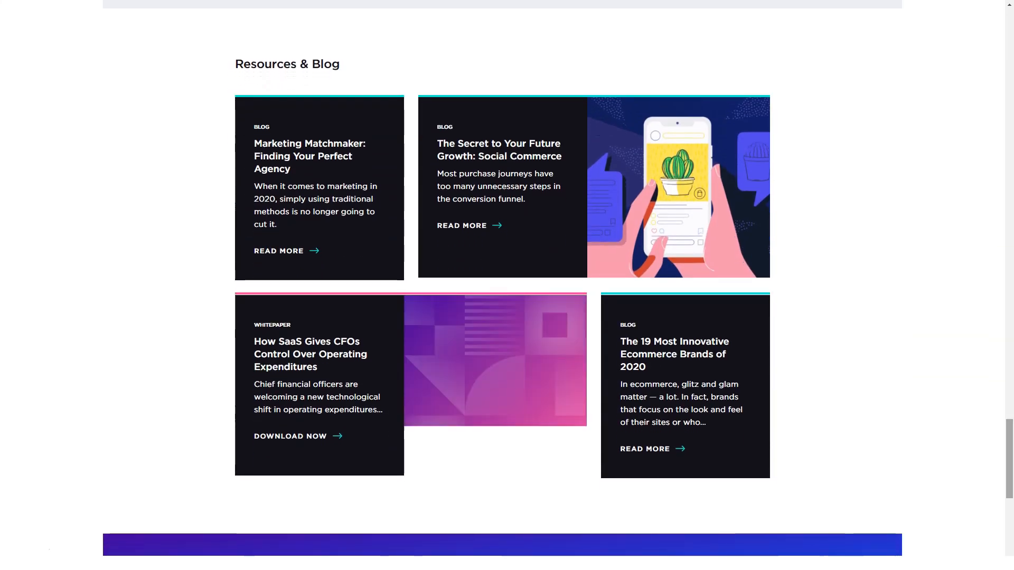
pyautogui.scroll(-3)
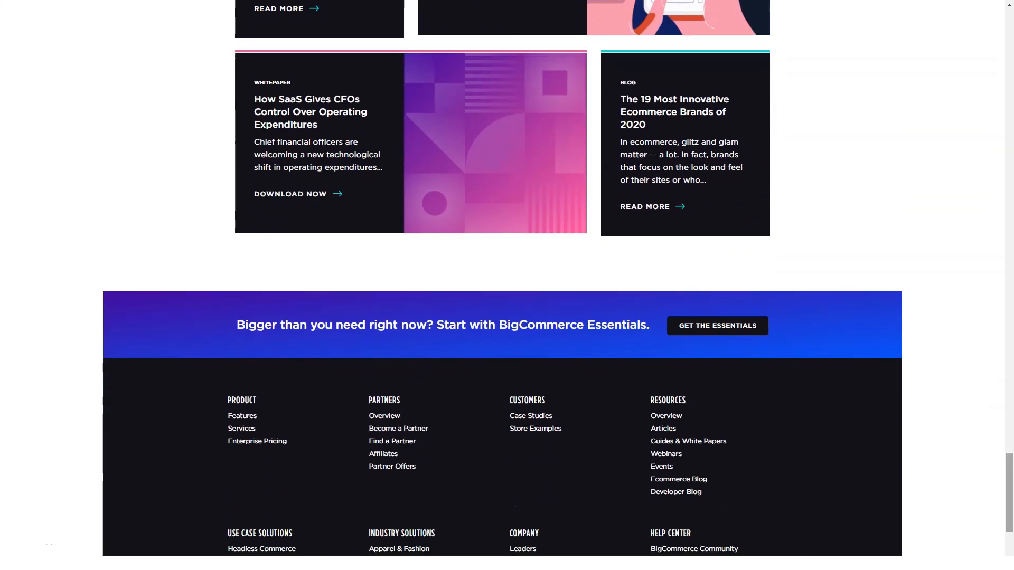
pyautogui.scroll(3)
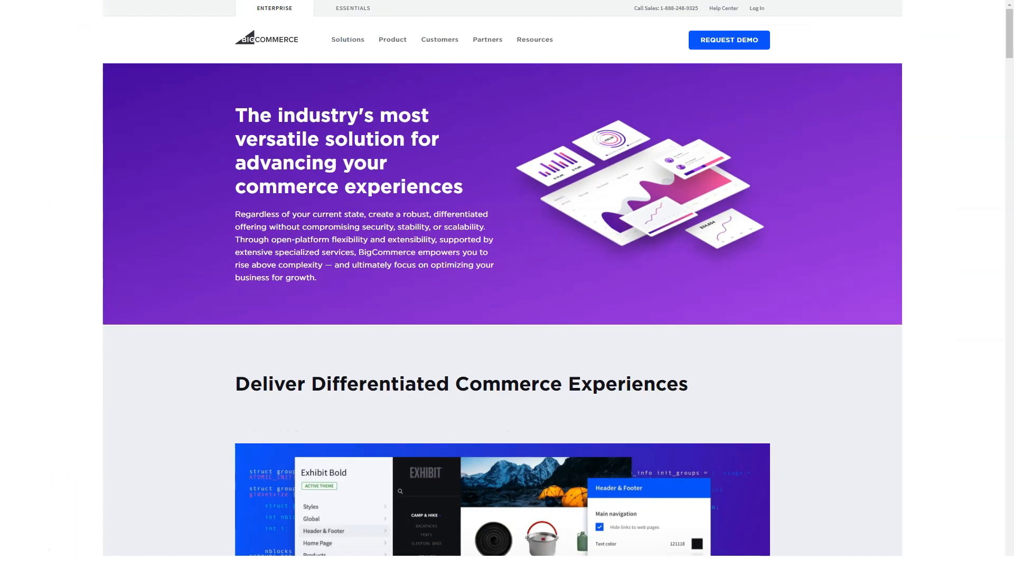
# Step: Scroll the Enterprise page past Storefront Conversion, API-Driven Commerce, Cross-Channel and B2B to International
pyautogui.scroll(-3)
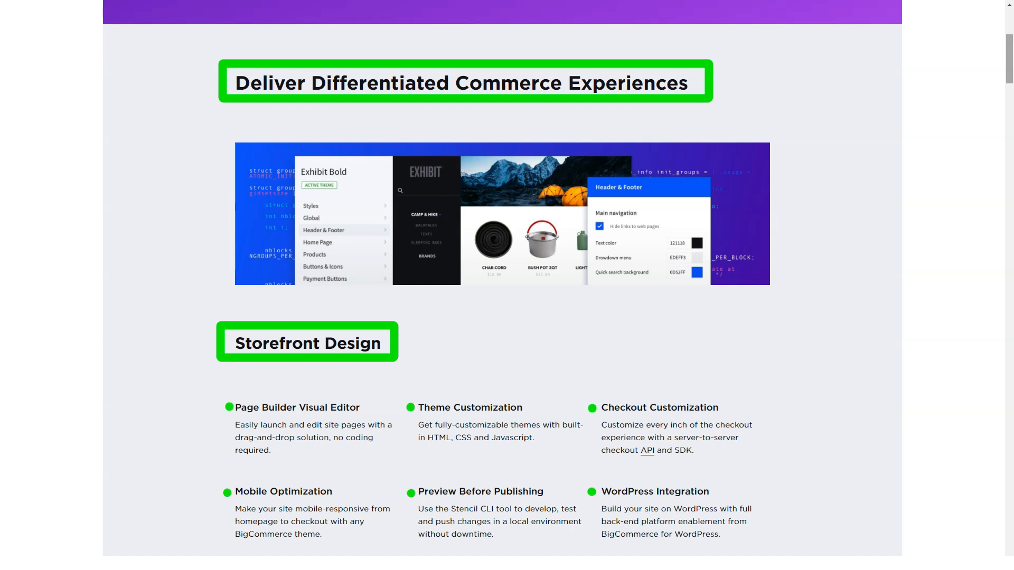
pyautogui.scroll(-3)
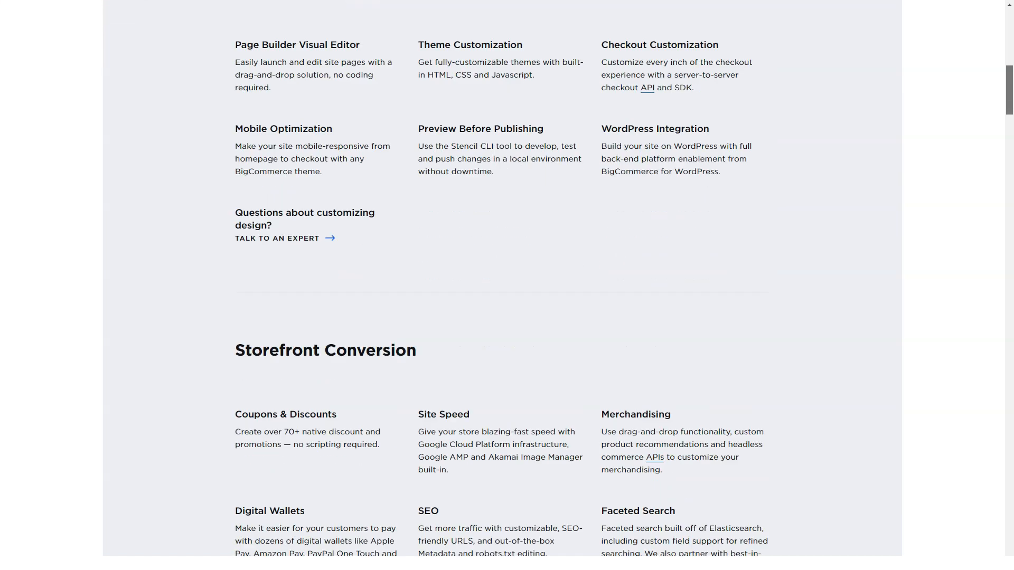
pyautogui.scroll(-3)
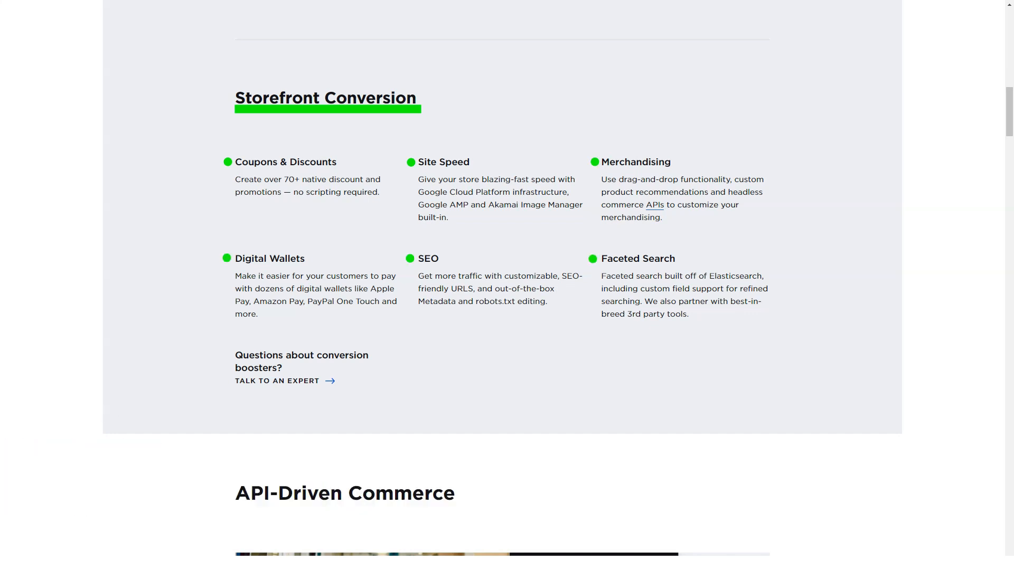
pyautogui.scroll(-3)
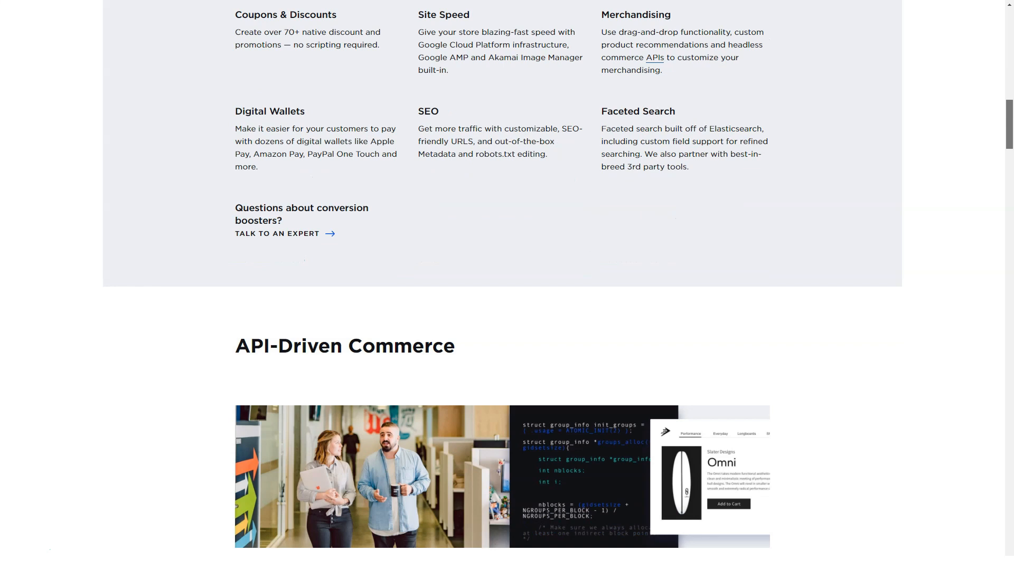
pyautogui.scroll(-3)
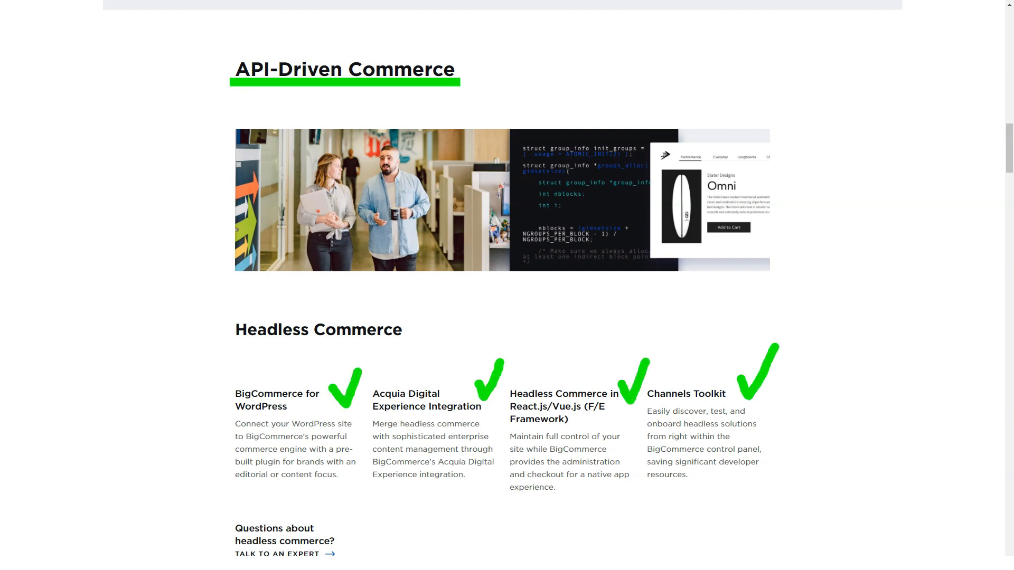
pyautogui.scroll(-3)
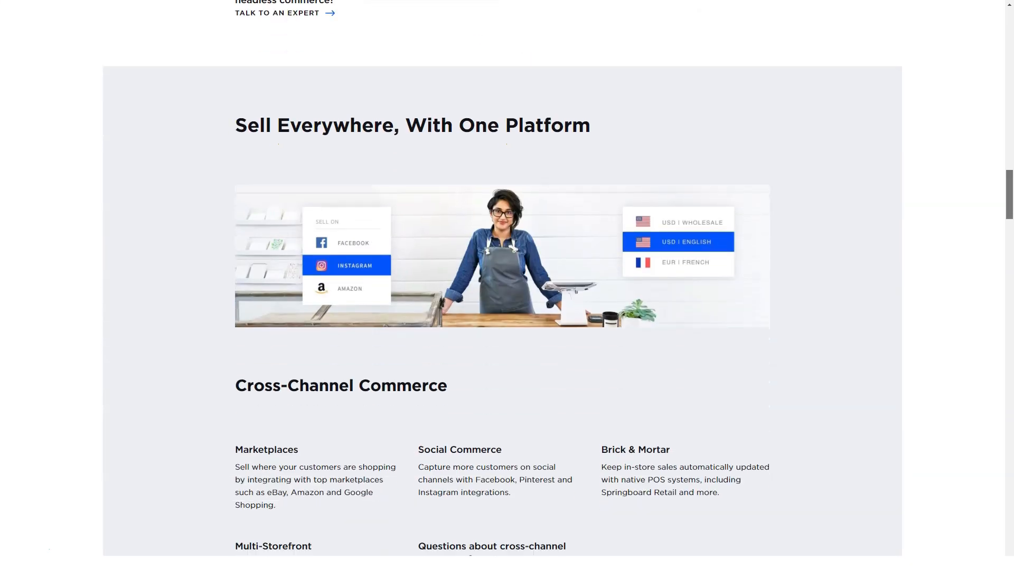
pyautogui.scroll(-3)
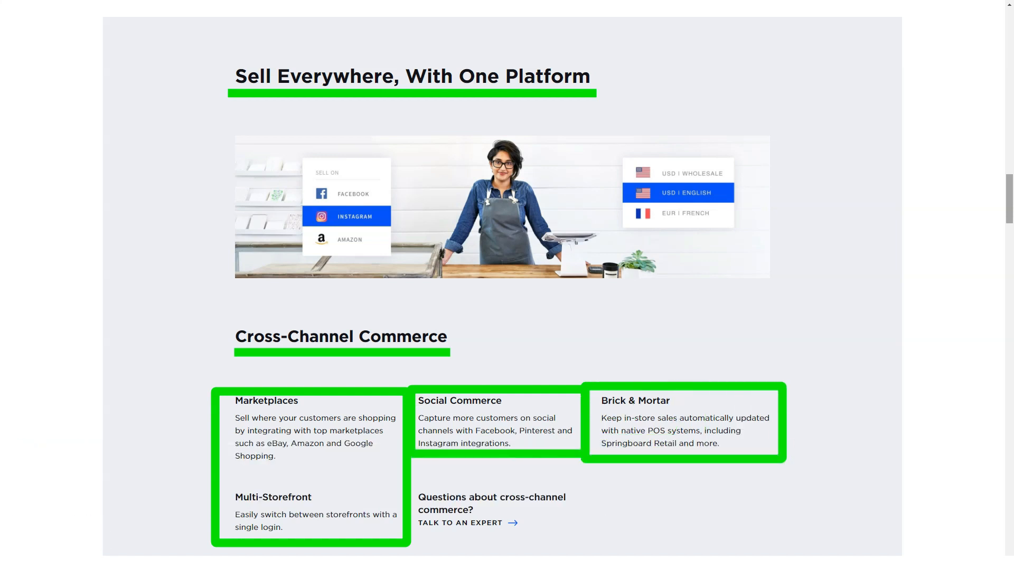
pyautogui.scroll(-3)
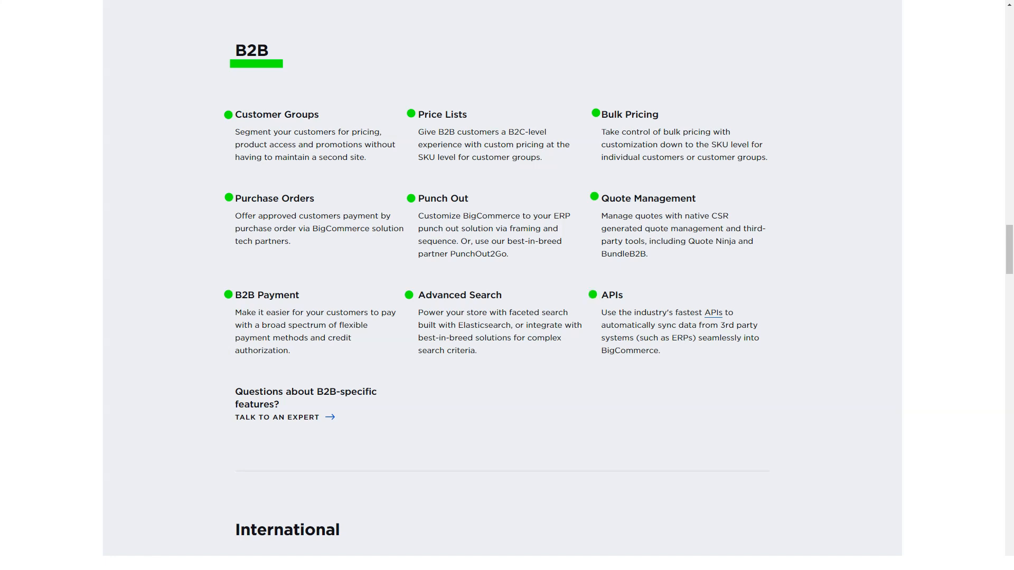
pyautogui.scroll(-3)
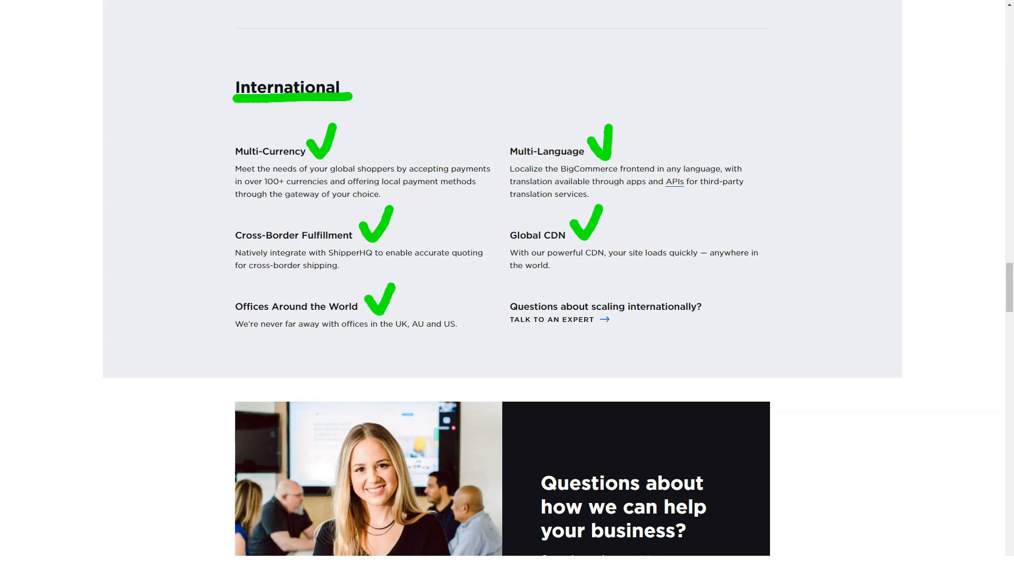
# Step: Scroll past Smart Ops, Core Commerce Features and Open Platform to Security & Confidence
pyautogui.scroll(-3)
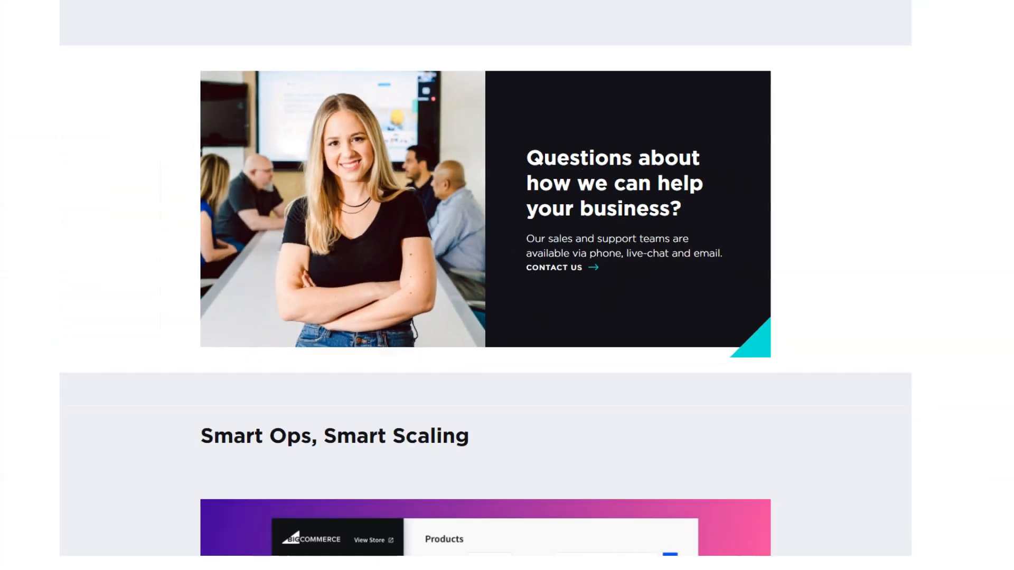
pyautogui.scroll(-3)
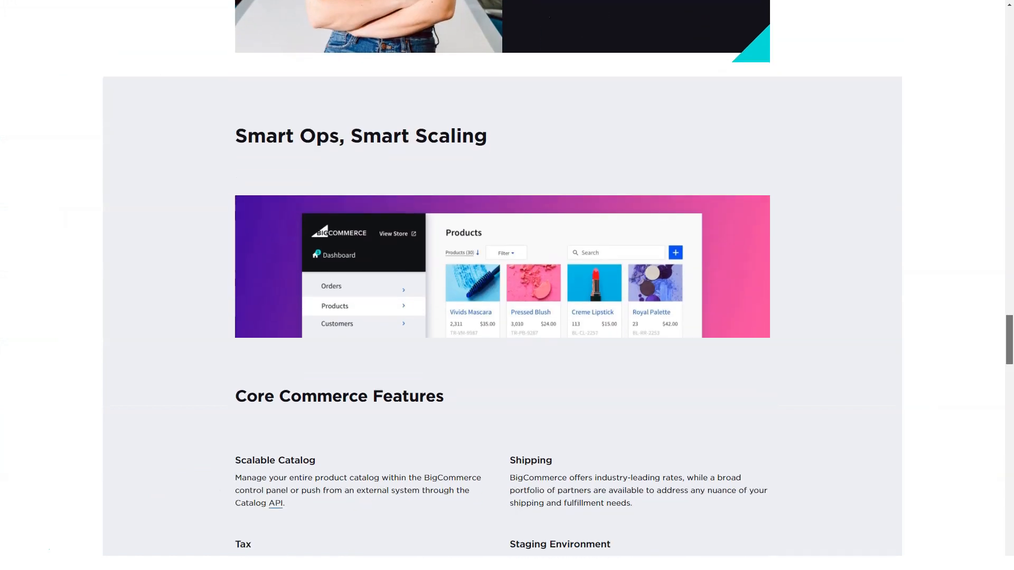
pyautogui.scroll(-3)
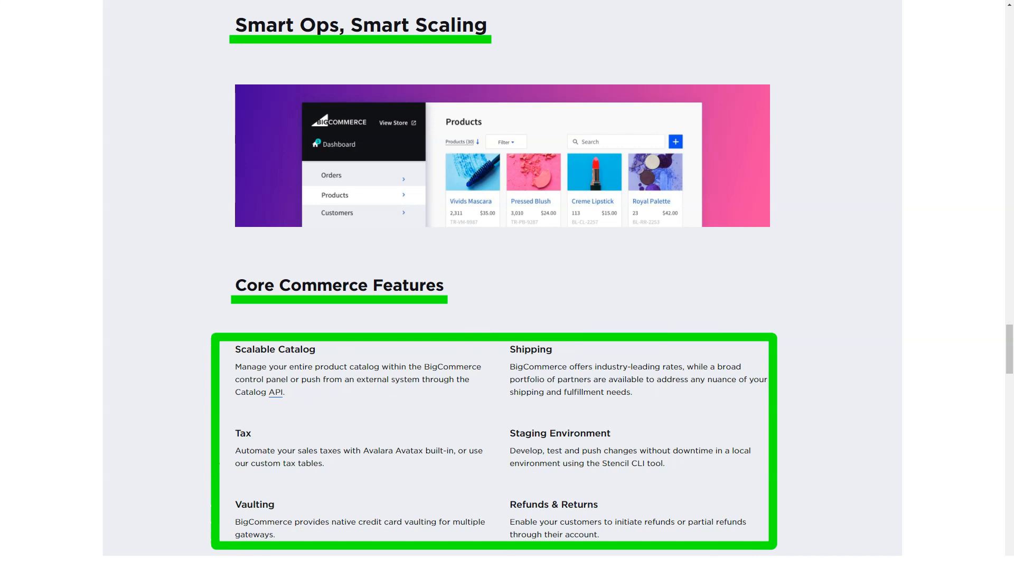
pyautogui.scroll(-3)
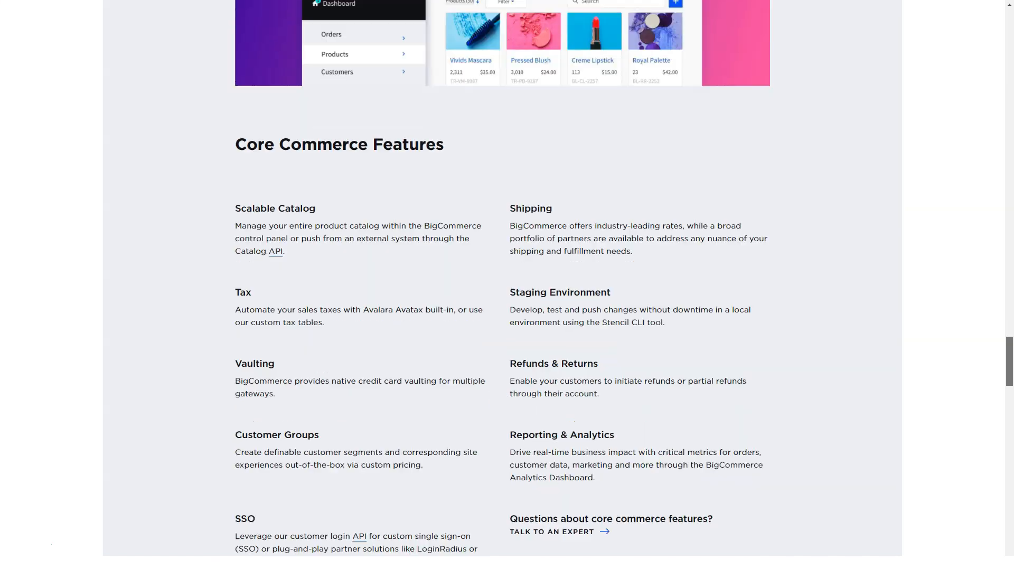
pyautogui.scroll(-3)
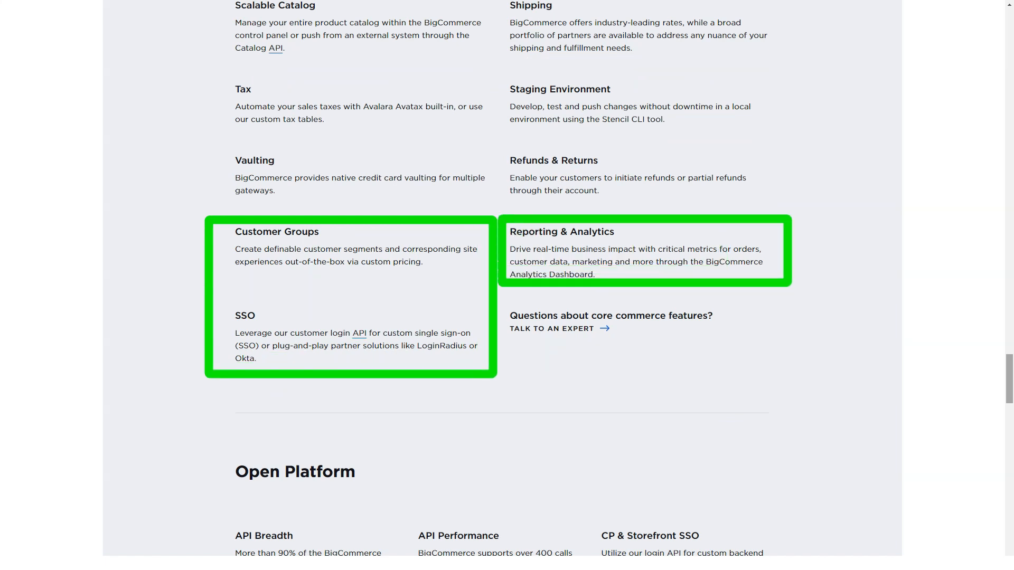
pyautogui.scroll(-3)
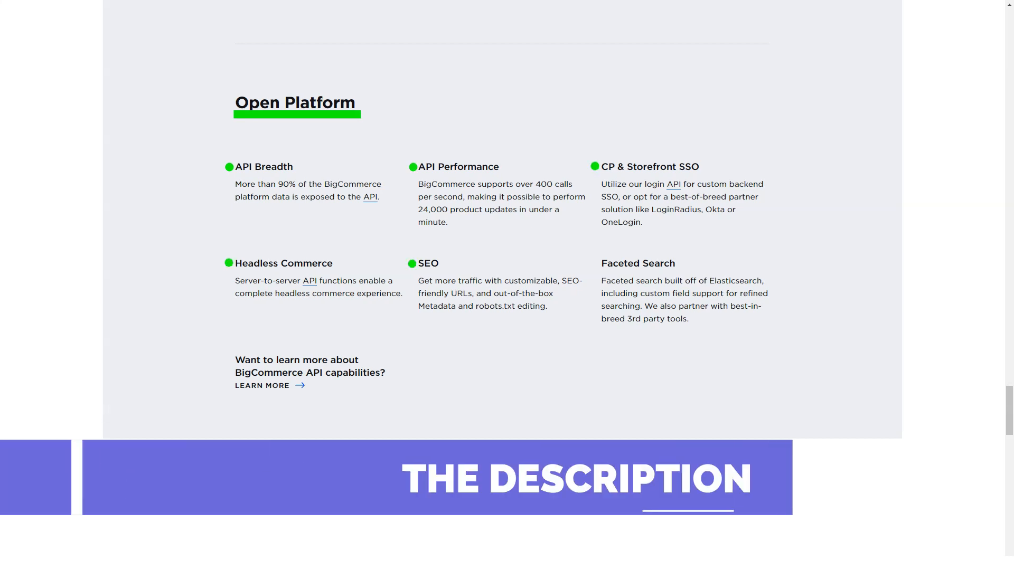
pyautogui.scroll(-3)
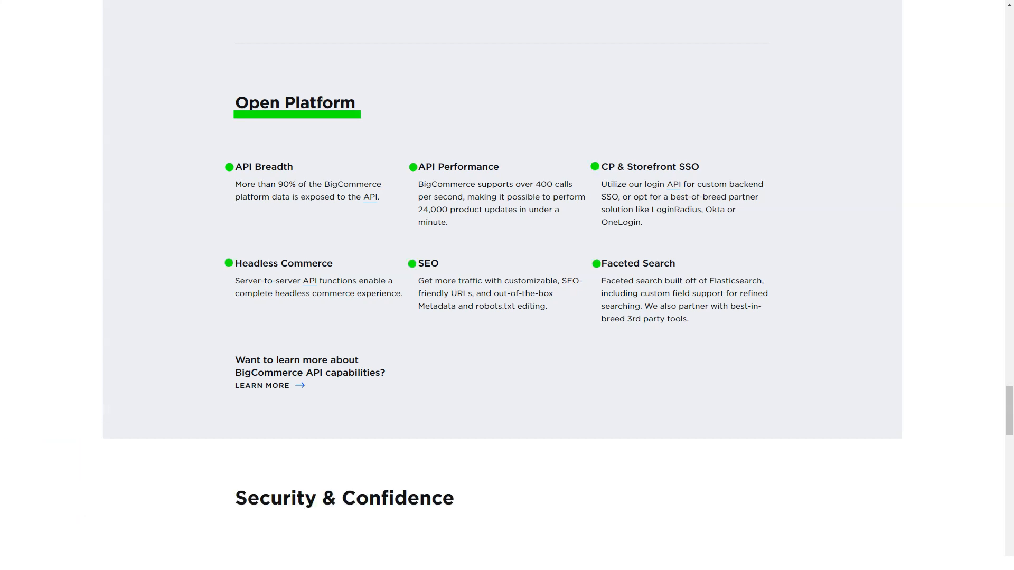
pyautogui.scroll(-3)
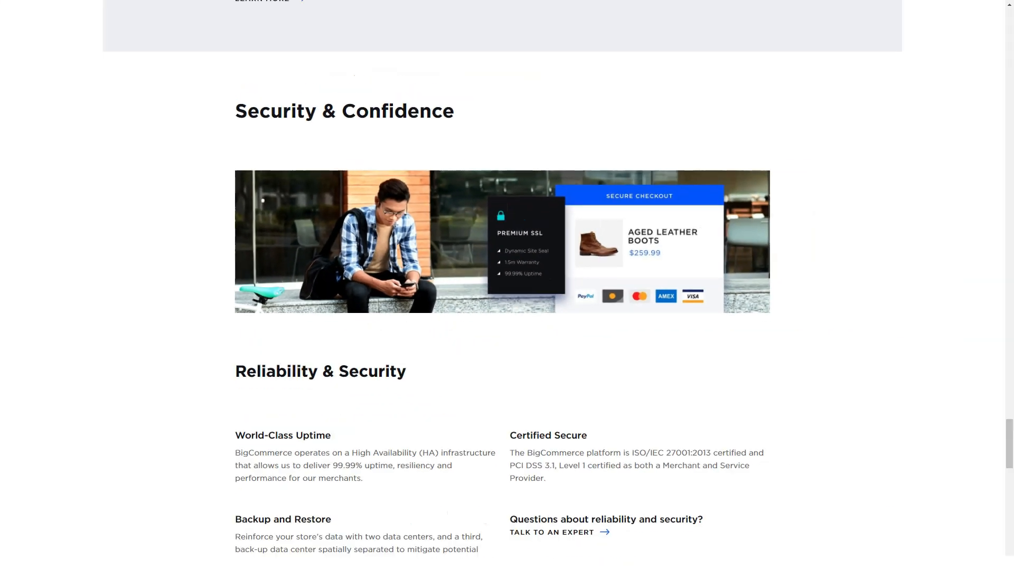
# Step: Scroll through Reliability & Security and Ecommerce Expertise, arriving at the Enterprise Services page
pyautogui.scroll(-3)
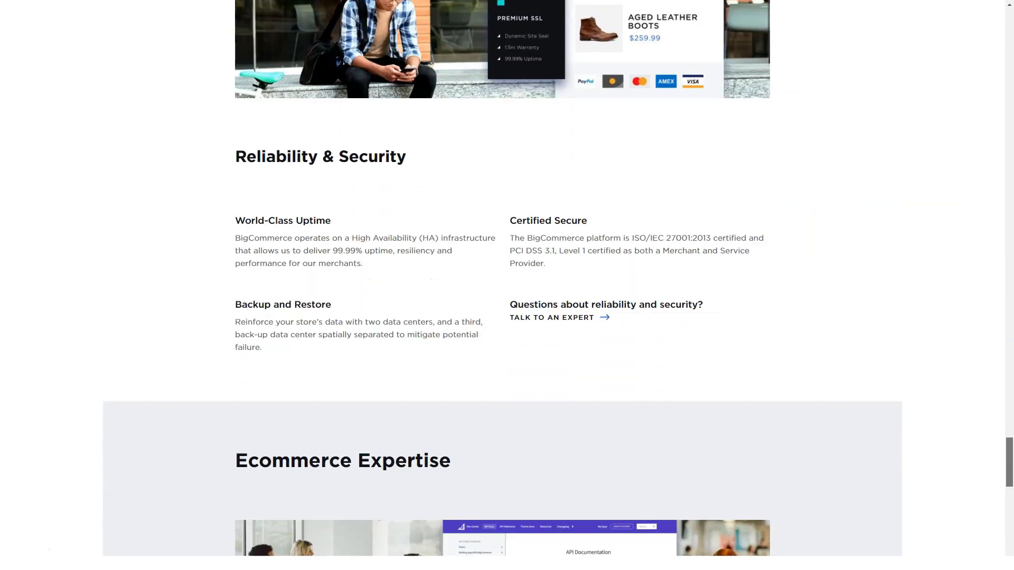
pyautogui.scroll(-3)
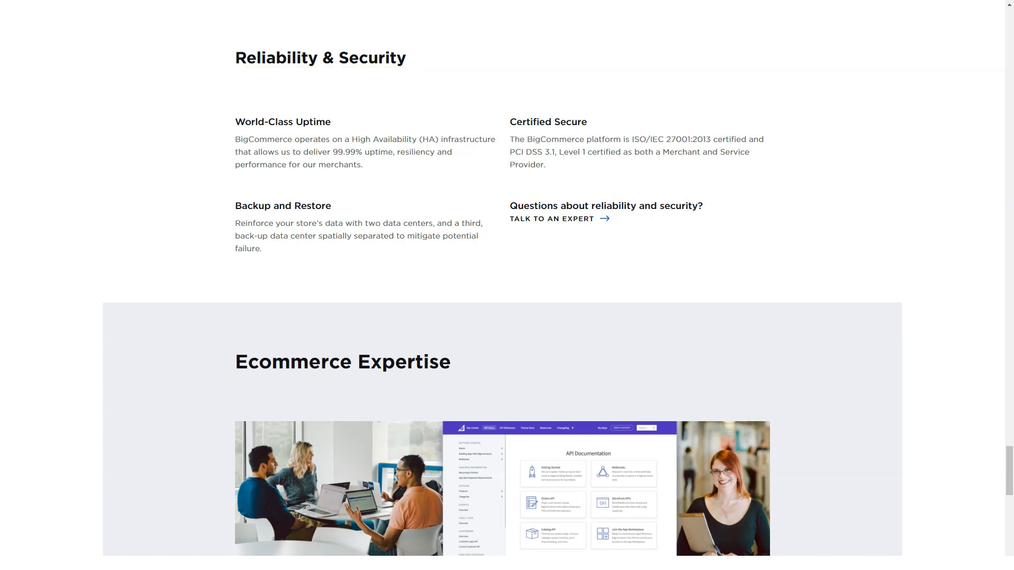
pyautogui.scroll(-3)
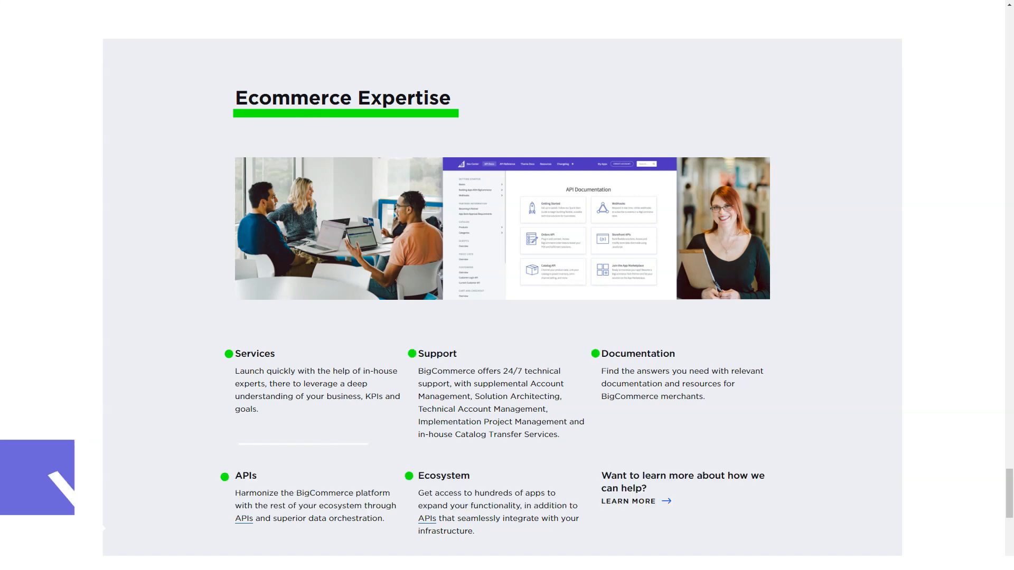
pyautogui.scroll(-3)
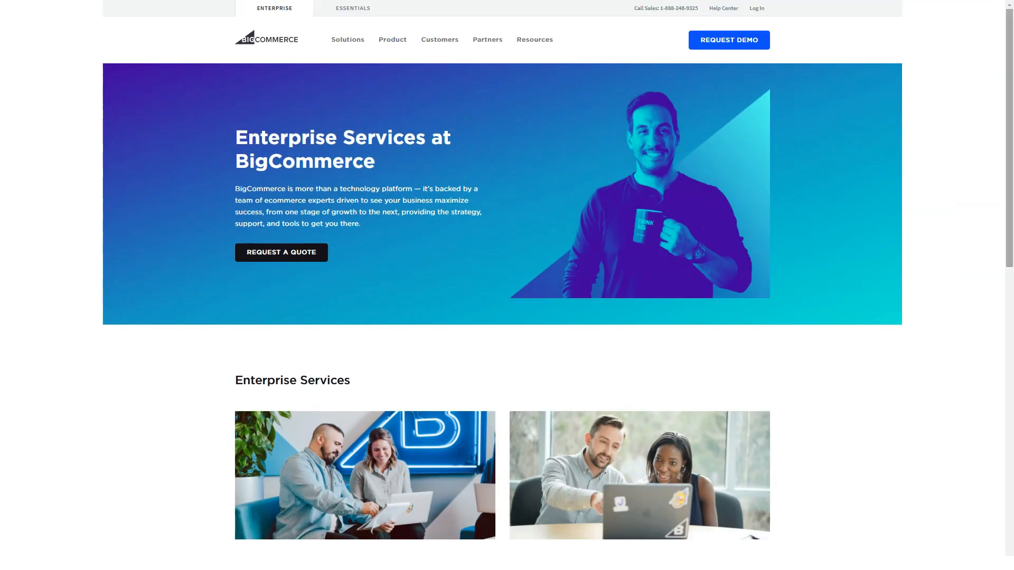
# Step: Review the Launch Services and Success Services offerings, then go to Enterprise Pricing via the footer
pyautogui.scroll(-3)
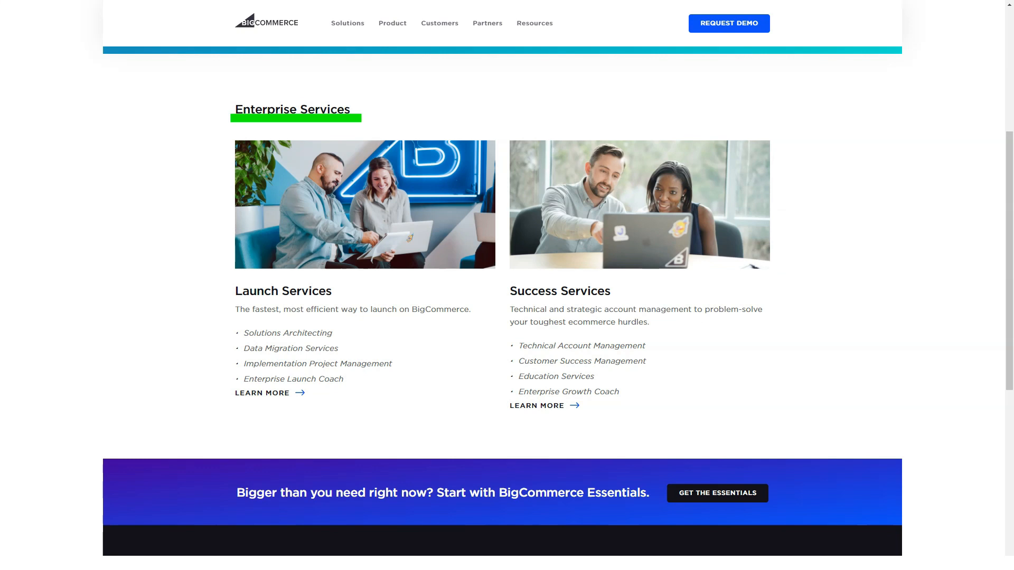
pyautogui.scroll(3)
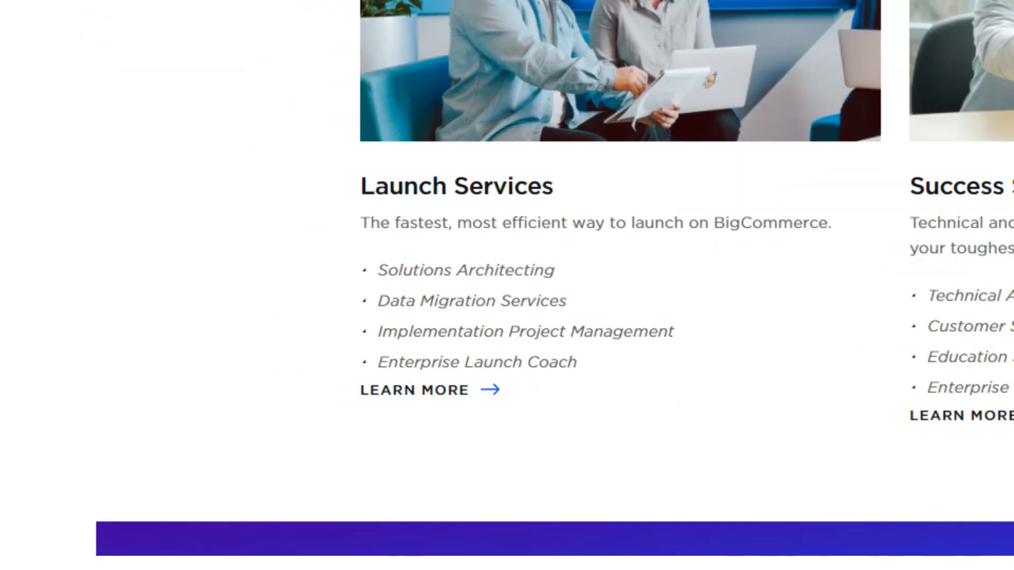
pyautogui.scroll(3)
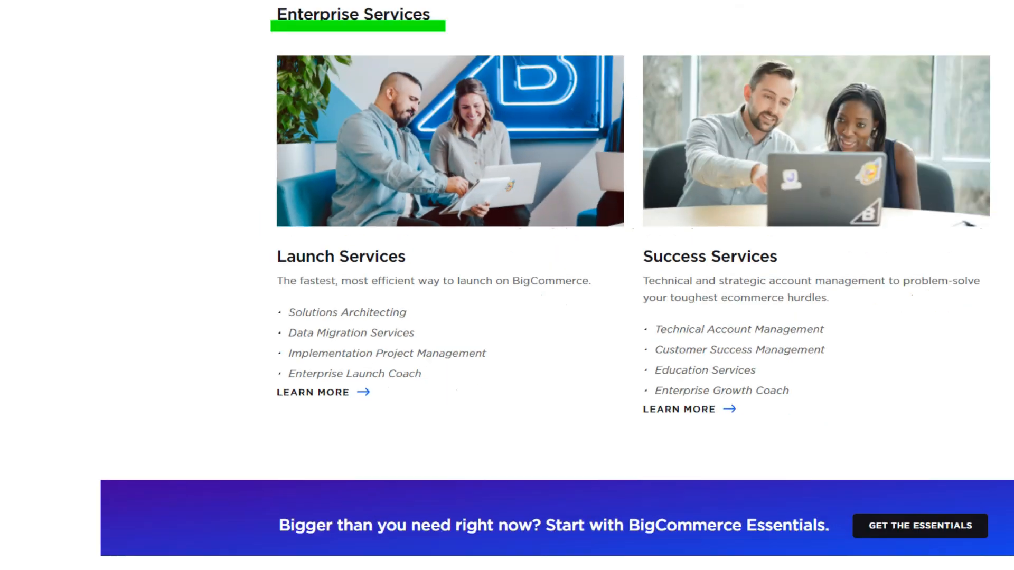
pyautogui.scroll(3)
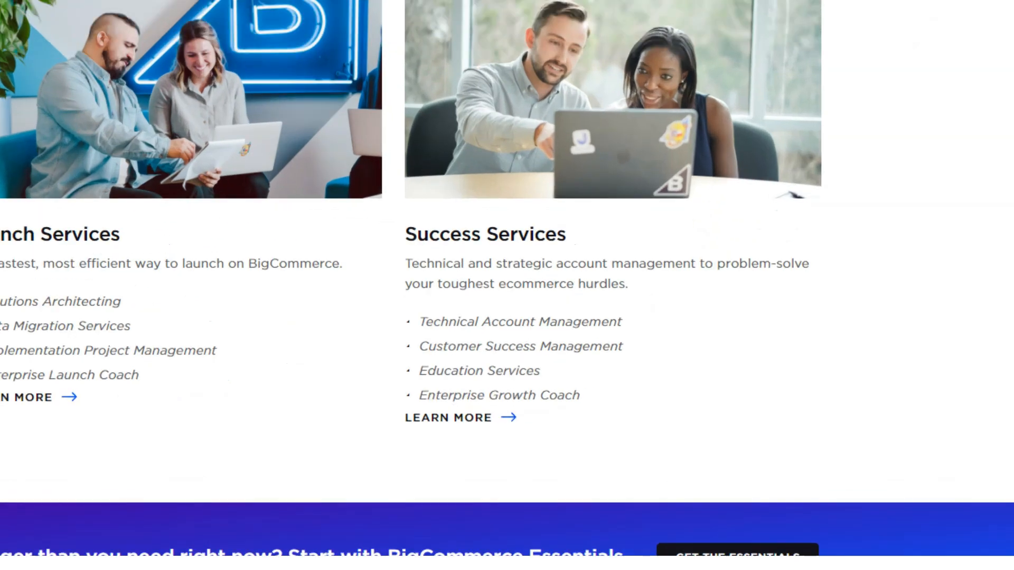
pyautogui.scroll(-3)
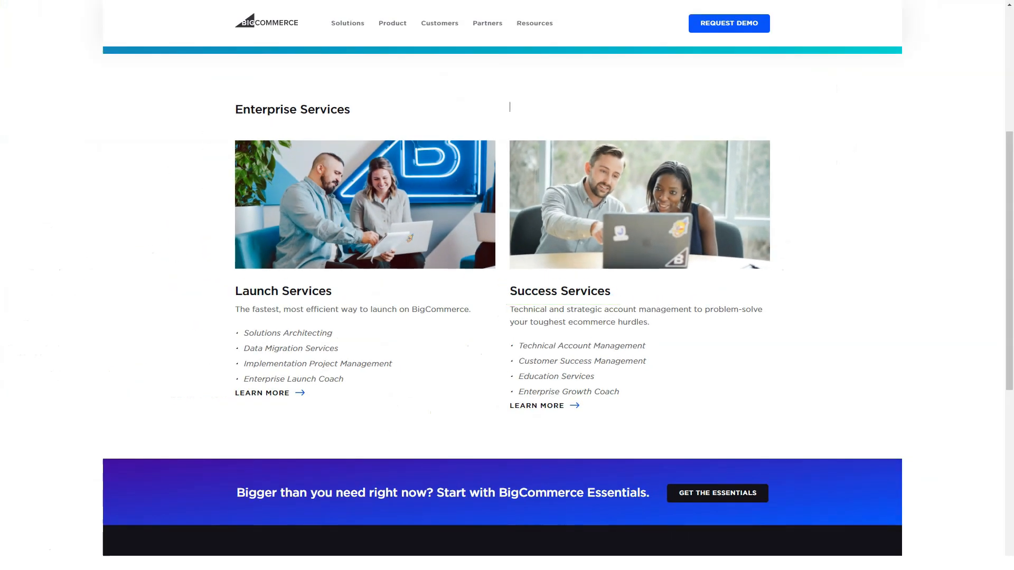
pyautogui.scroll(-3)
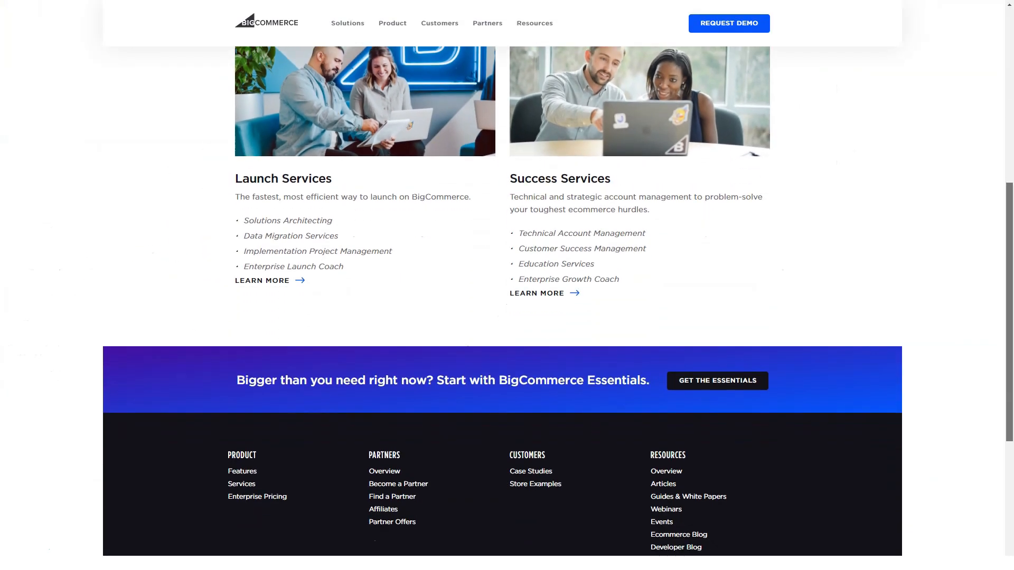
pyautogui.click(256, 496)
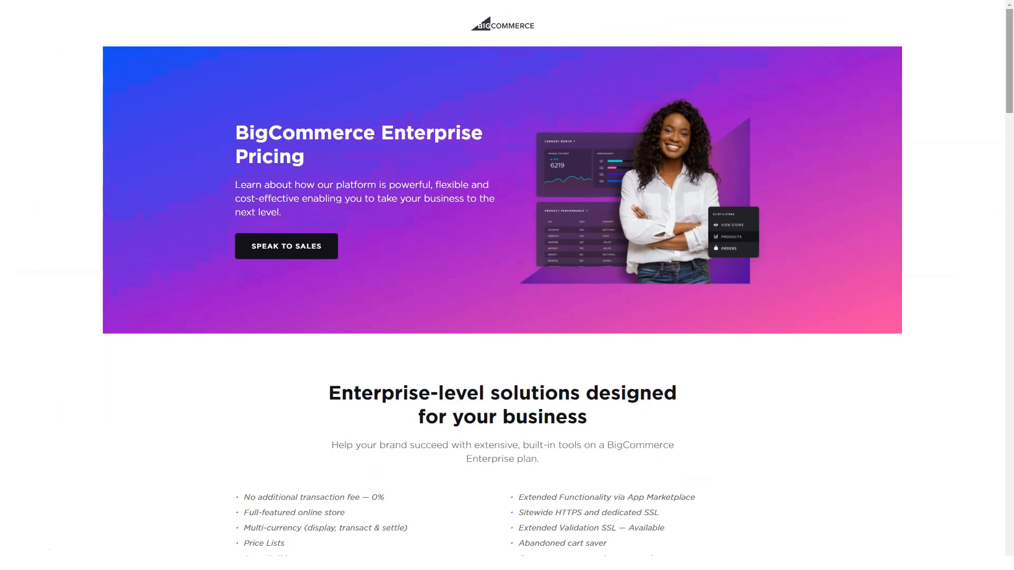
# Step: Scroll the pricing page past built-in tools, the Burrow story and Why BigCommerce to Any Questions
pyautogui.scroll(-3)
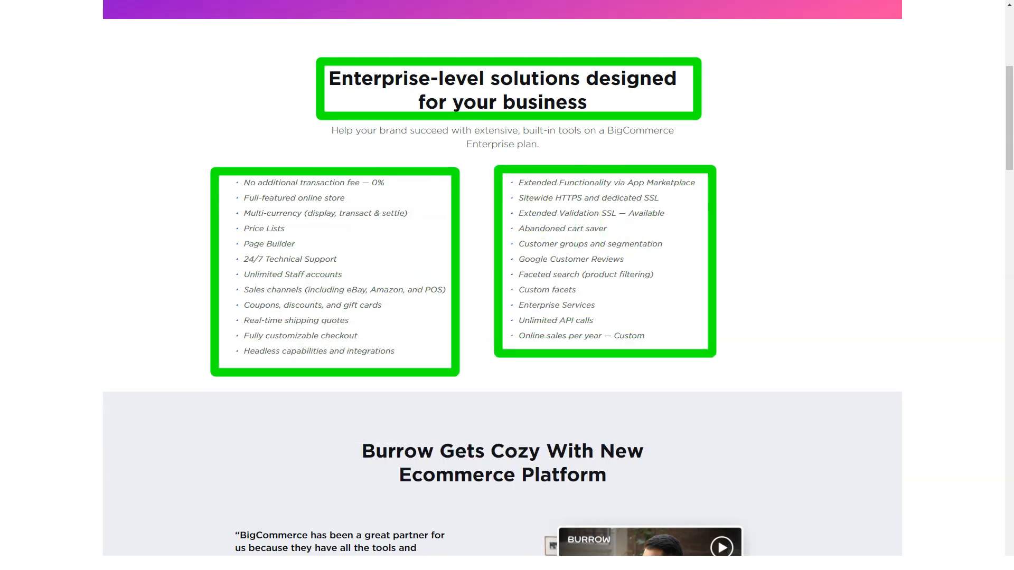
pyautogui.scroll(-3)
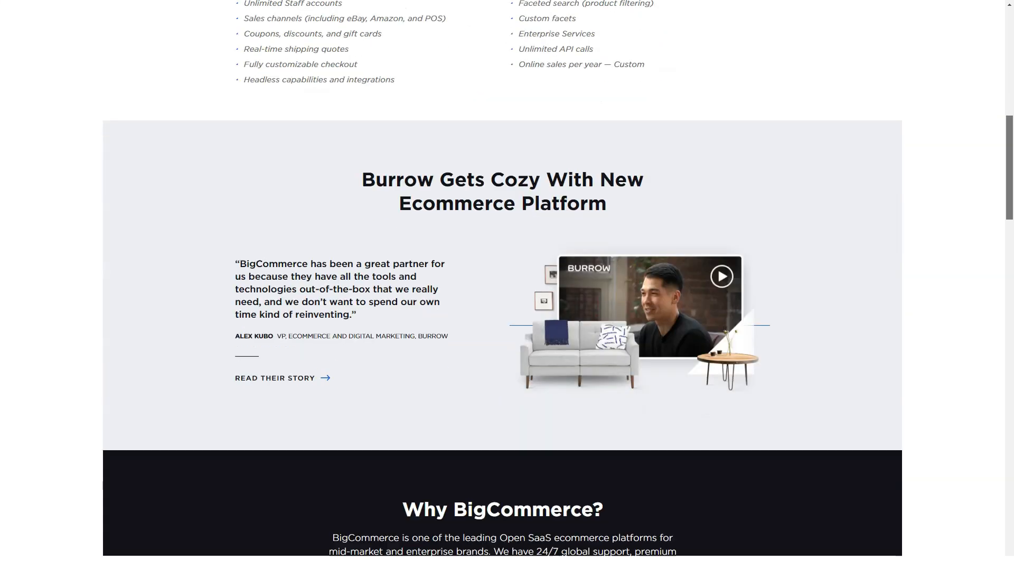
pyautogui.scroll(-3)
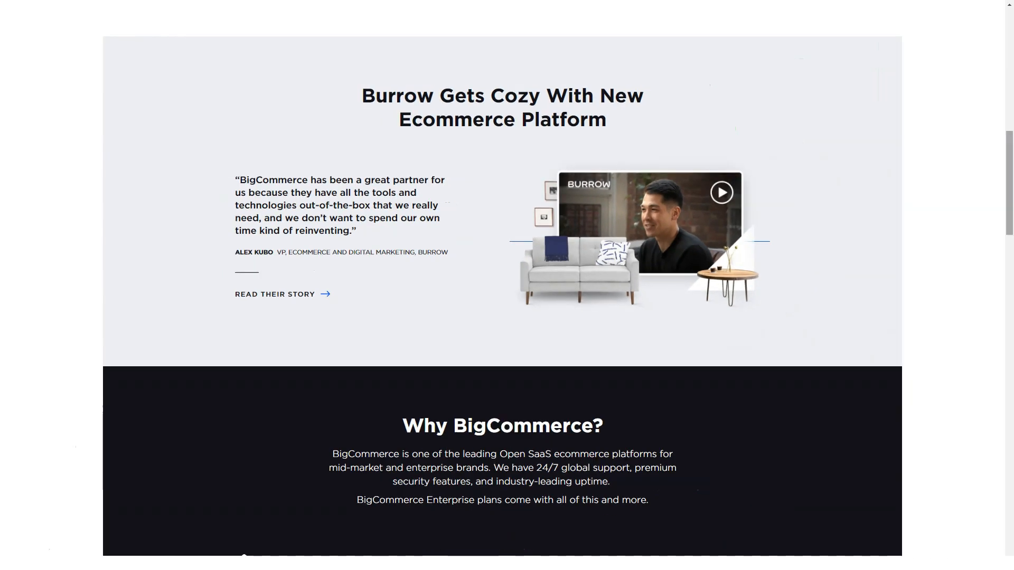
pyautogui.scroll(-3)
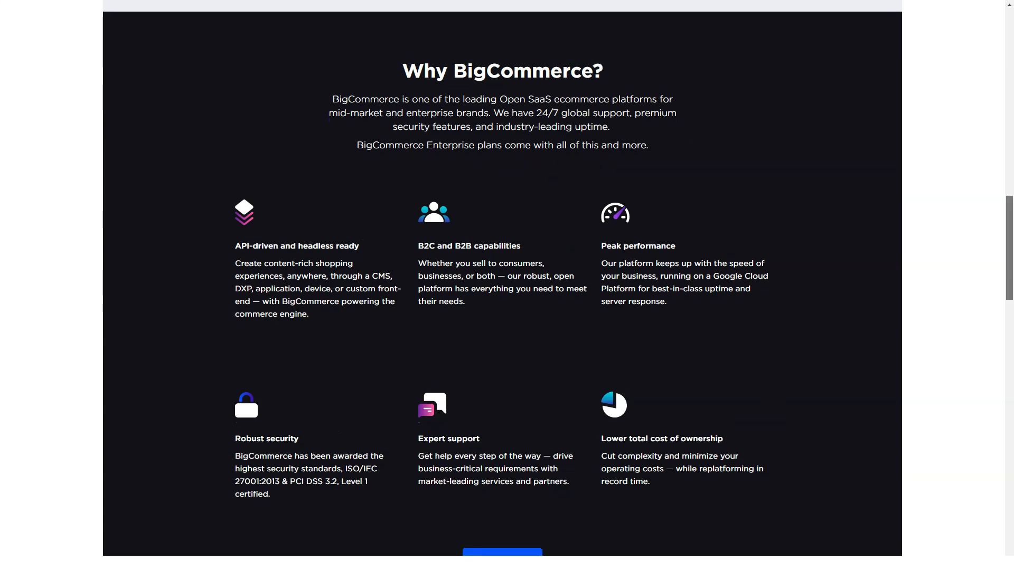
pyautogui.scroll(-3)
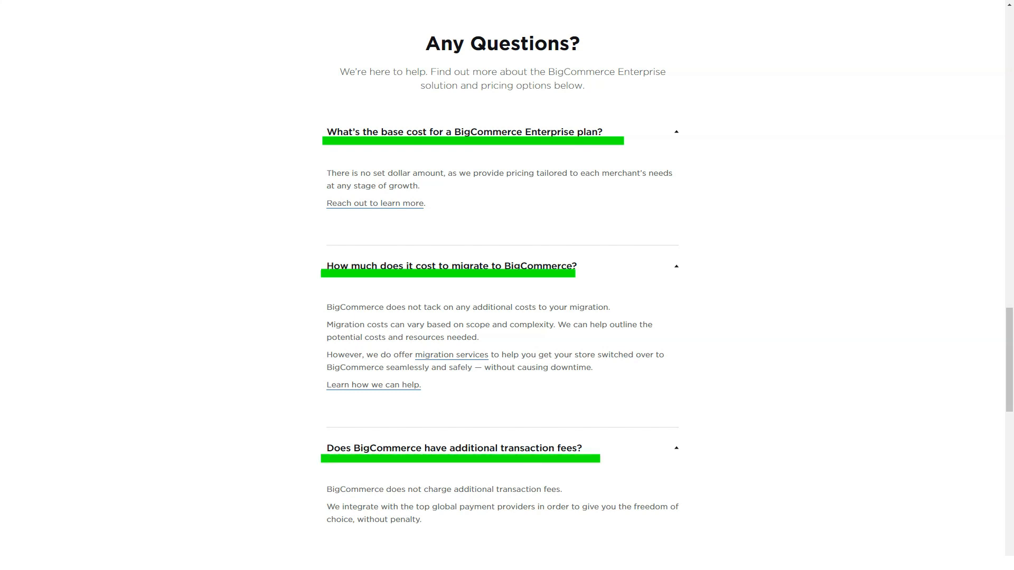
# Step: Scroll past the Enterprise Pricing FAQ answers down to the Get your quote form
pyautogui.scroll(-3)
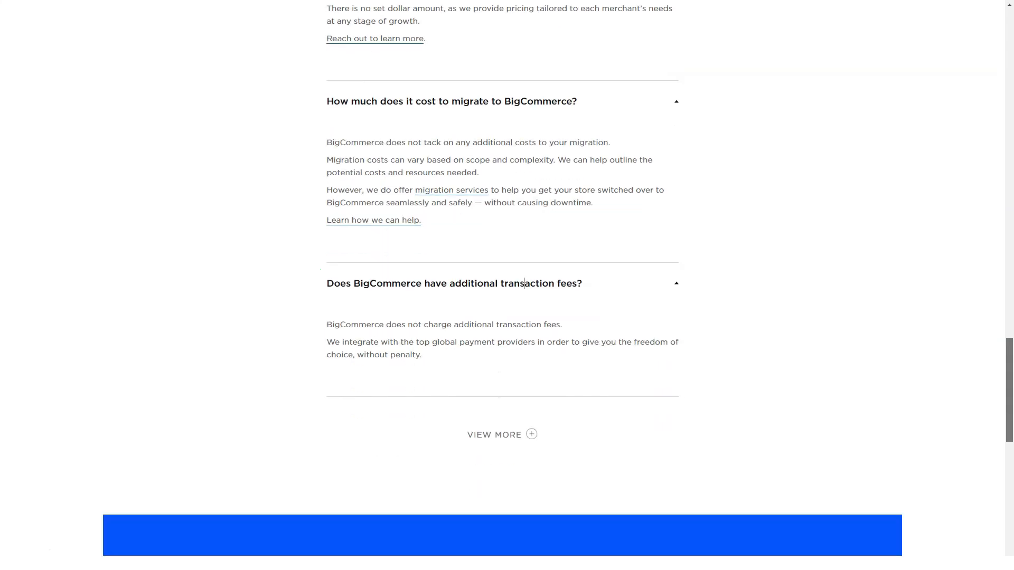
pyautogui.scroll(-3)
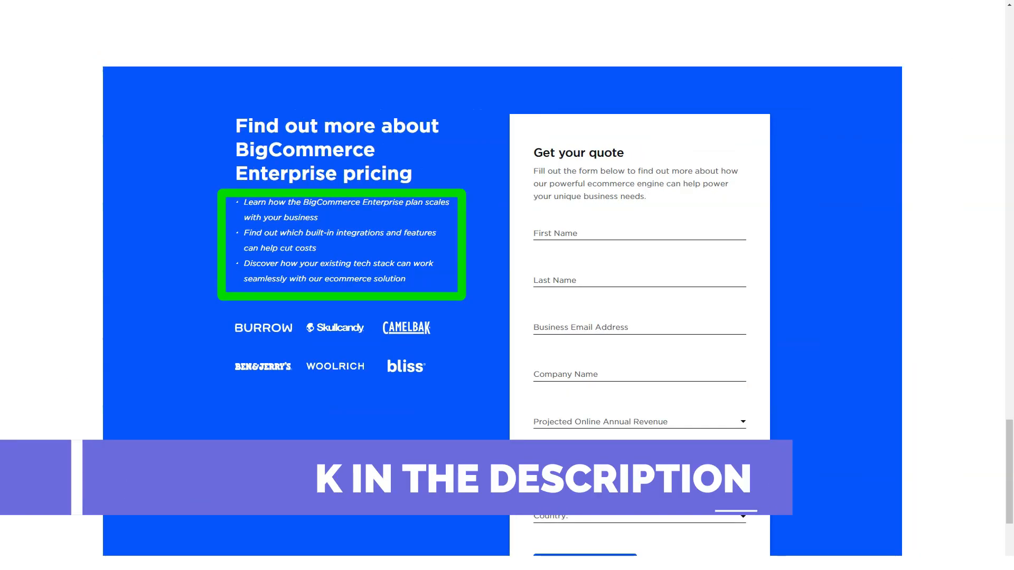
pyautogui.scroll(-3)
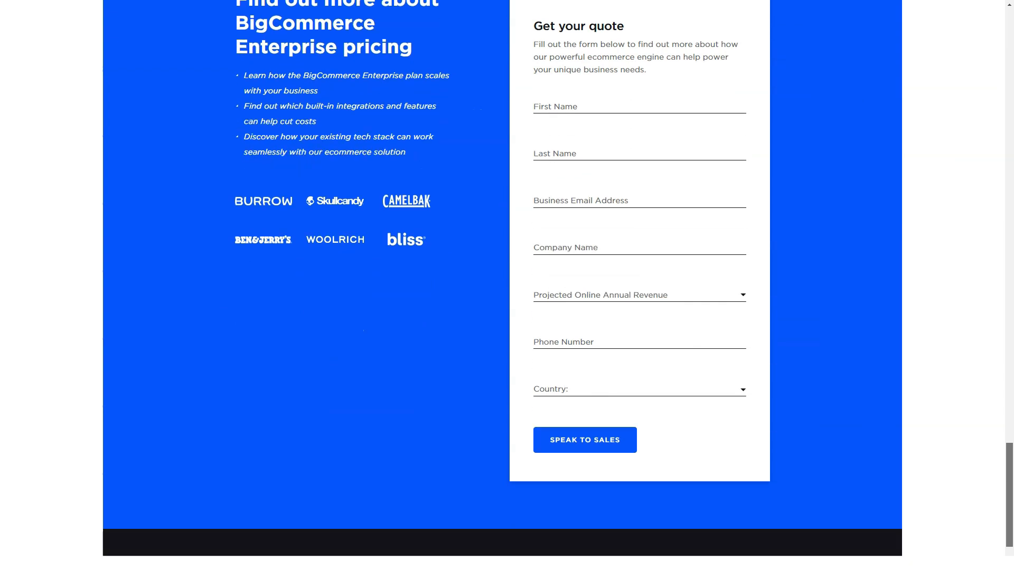